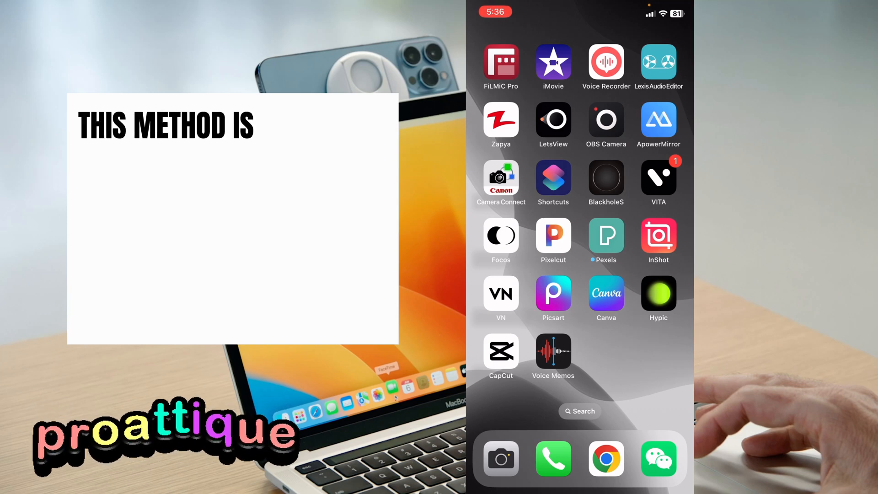
Launch CapCut from the Home Screen so its two existing projects are listed.
type("DESCRIBED BO")
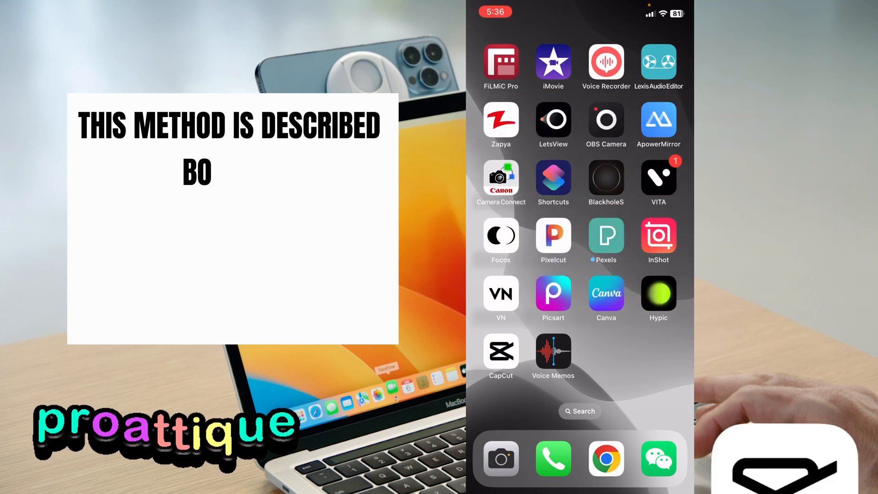
left_click(501, 357)
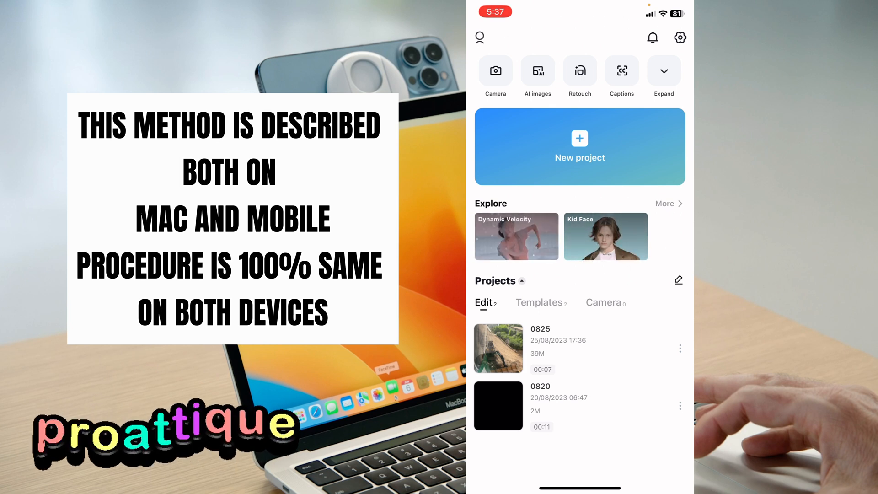
Open the 0825 CapCut project, then move to the empty App Store search screen.
left_click(498, 348)
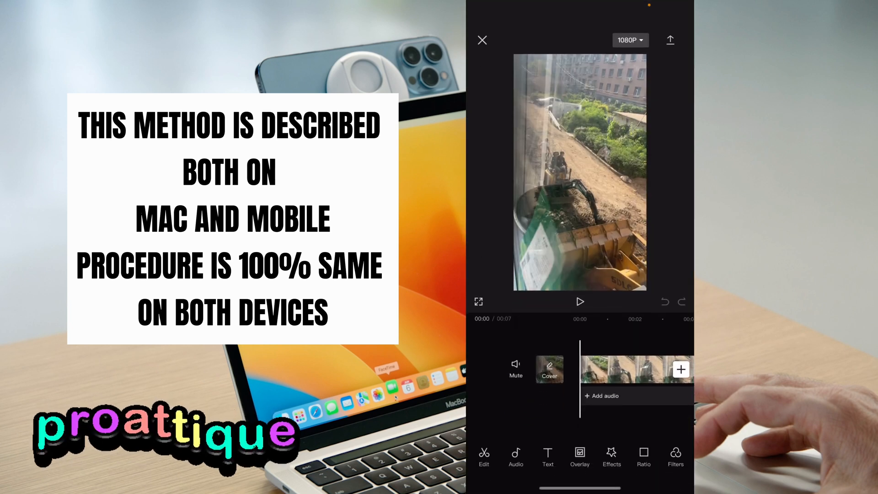
left_click(550, 370)
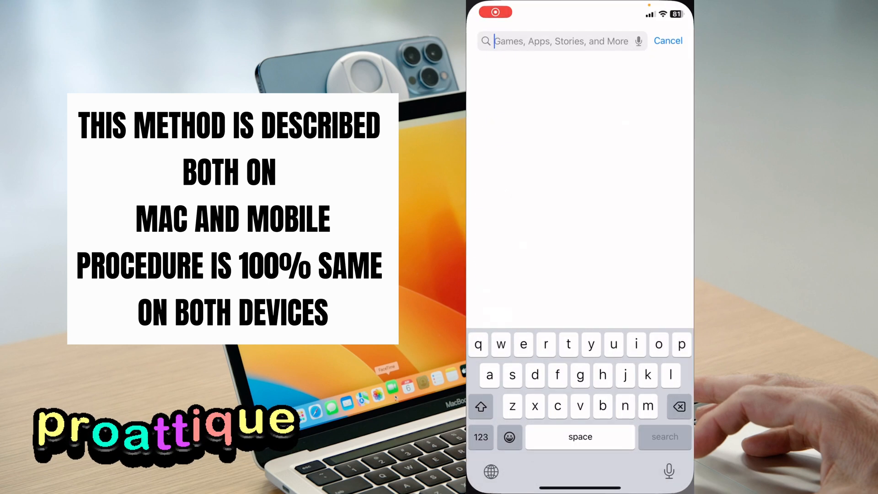
Enter 'hypi' as the App Store search query for the Hypic photo editor.
type("hypi")
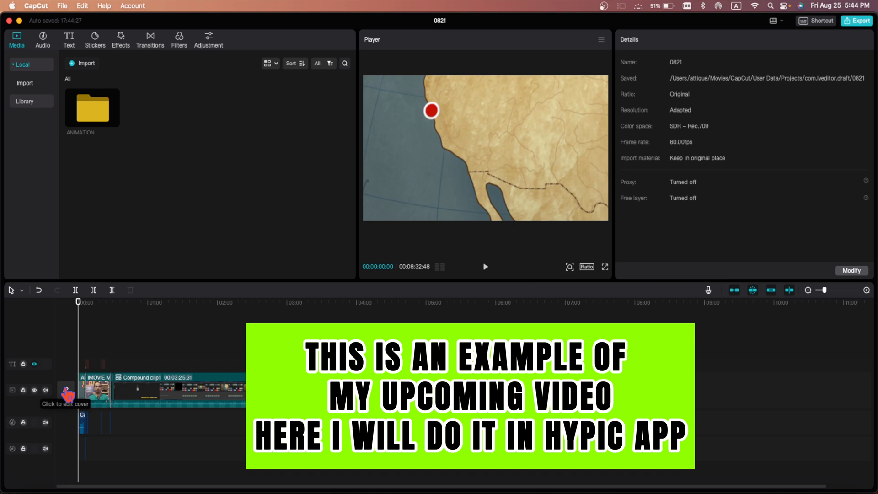
Browse the 0821 project's cover options, cancel unchanged, and show App Store results for hypic.
left_click(65, 403)
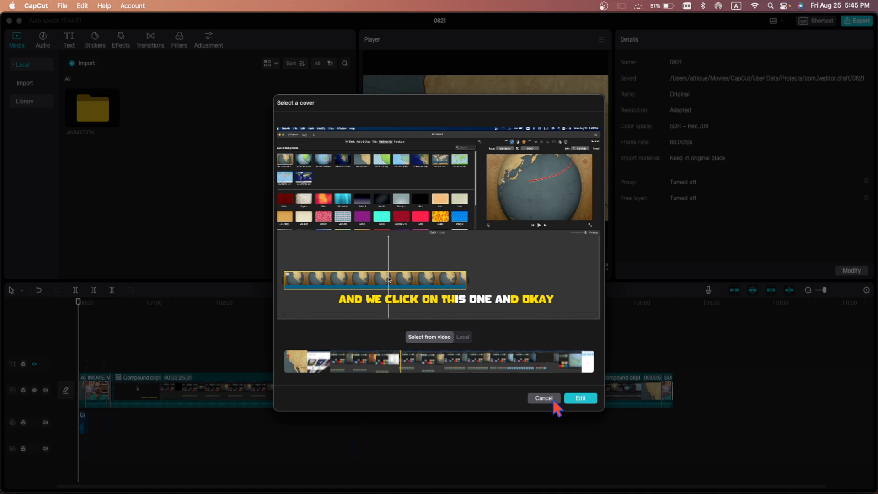
mouse_move(545, 406)
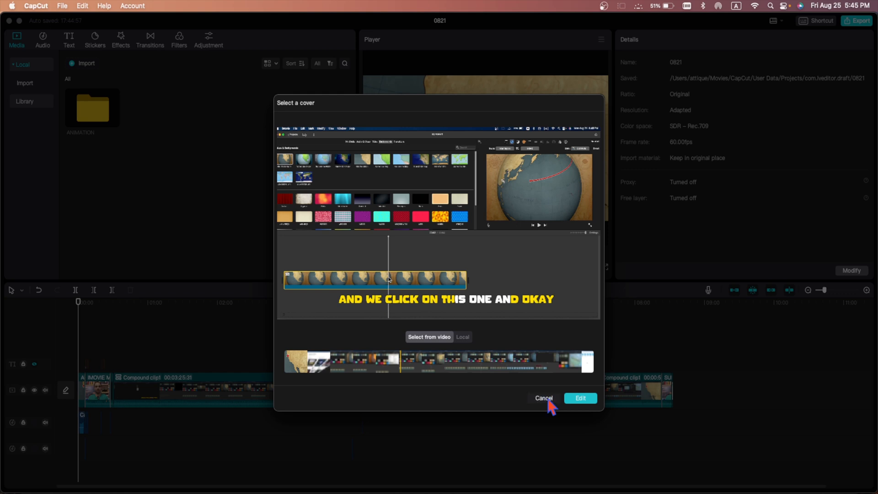
left_click(542, 398)
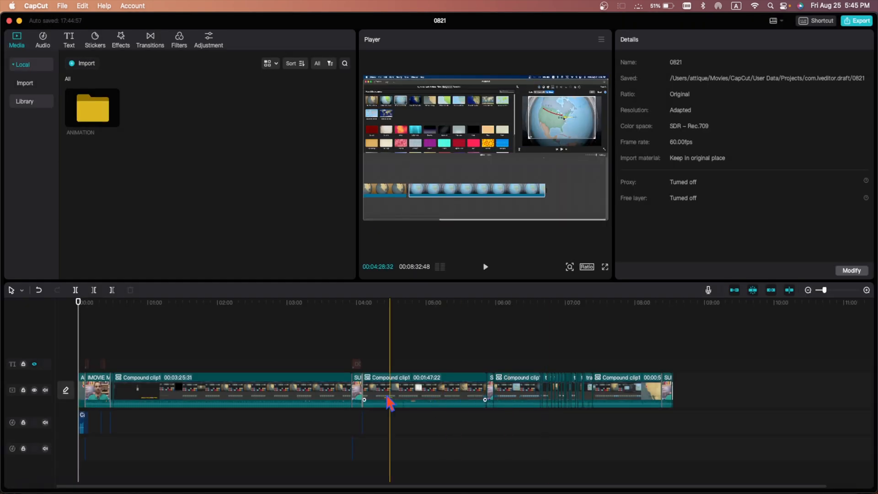
left_click(291, 401)
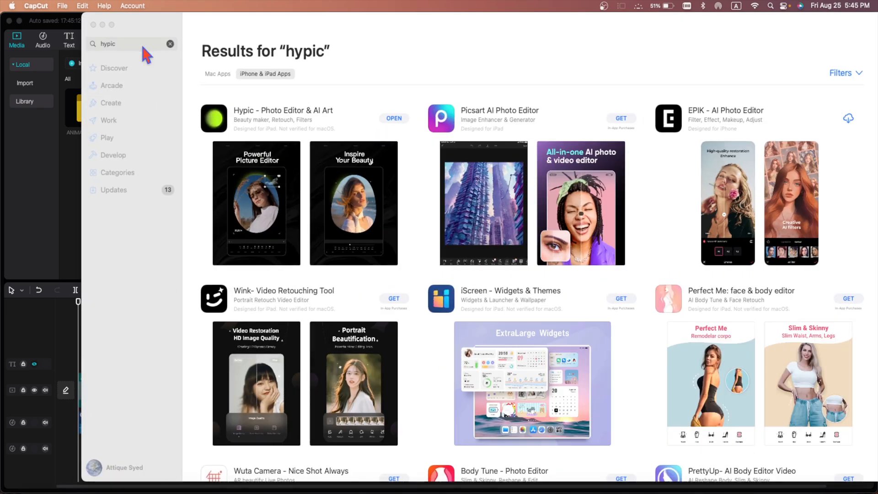
Leave the hypic results, where Hypic shows OPEN, for a Finder window on Downloads.
left_click(129, 44)
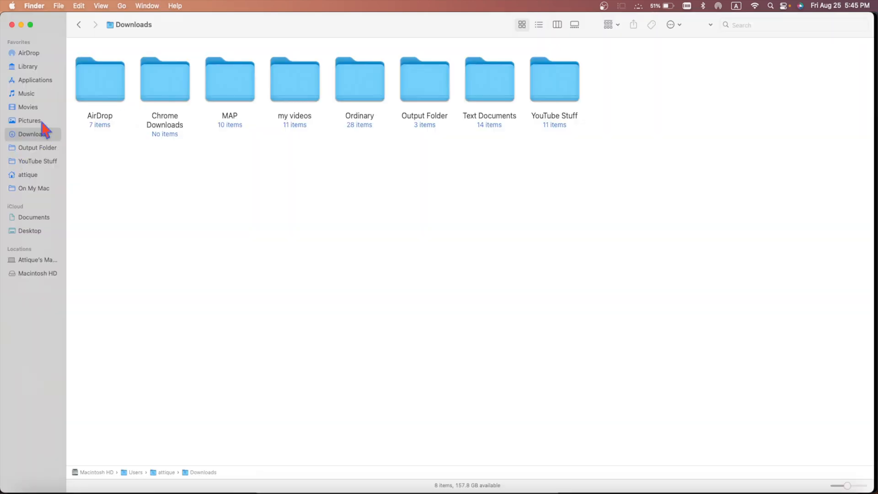
Launch Photos Library from Finder's Pictures folder, showing Recents with nine photos and one video.
left_click(29, 120)
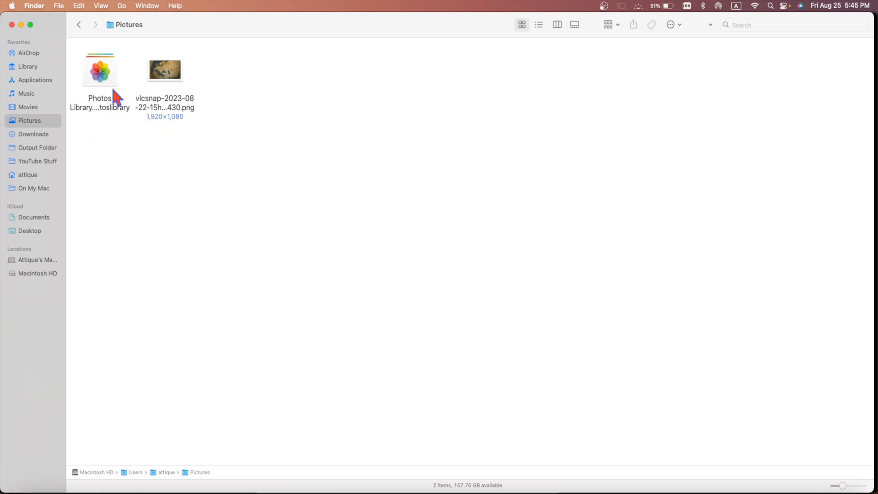
mouse_move(111, 84)
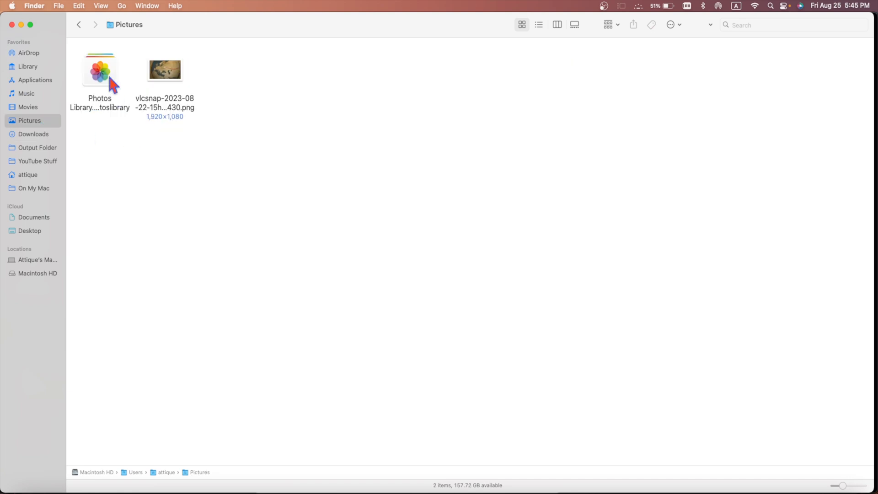
left_click(99, 70)
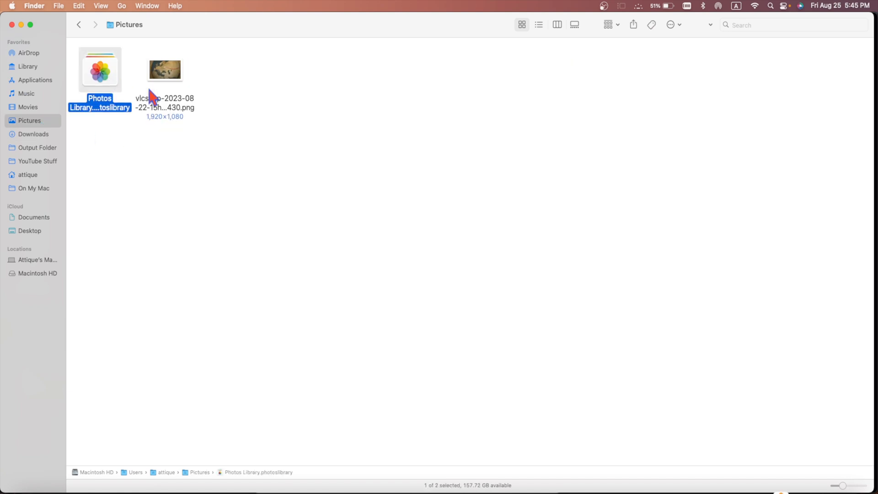
double_click(100, 70)
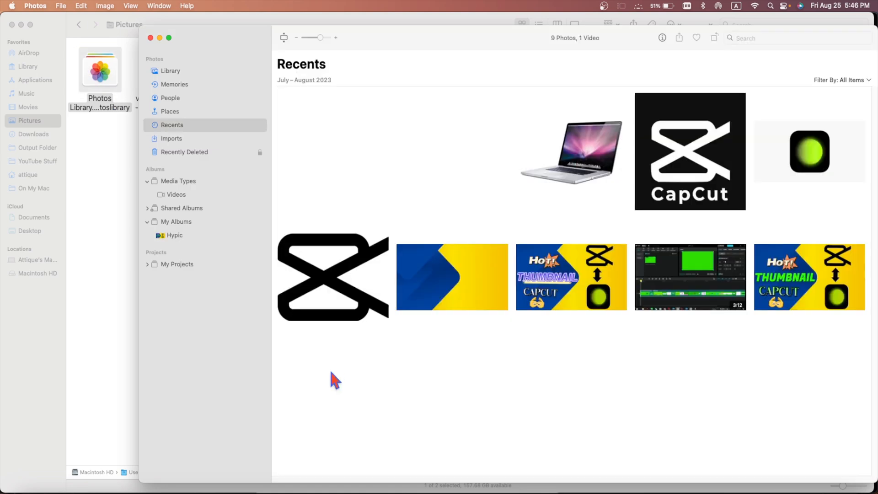
mouse_move(643, 359)
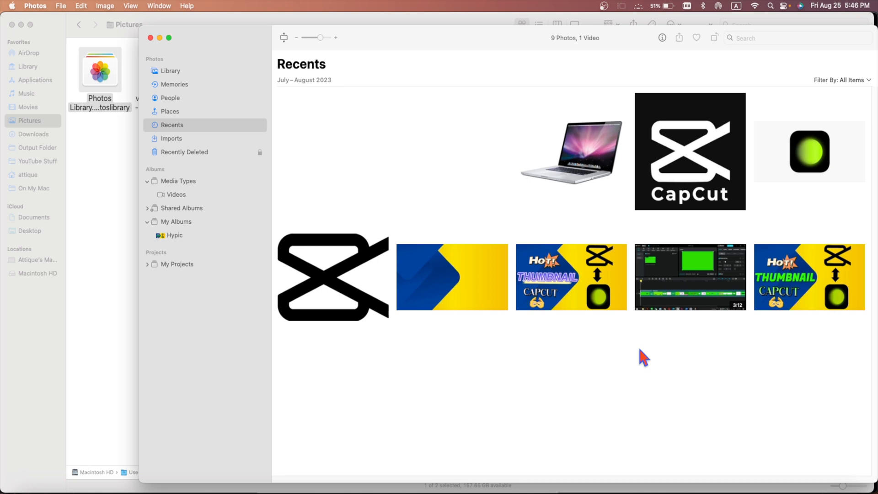
mouse_move(445, 344)
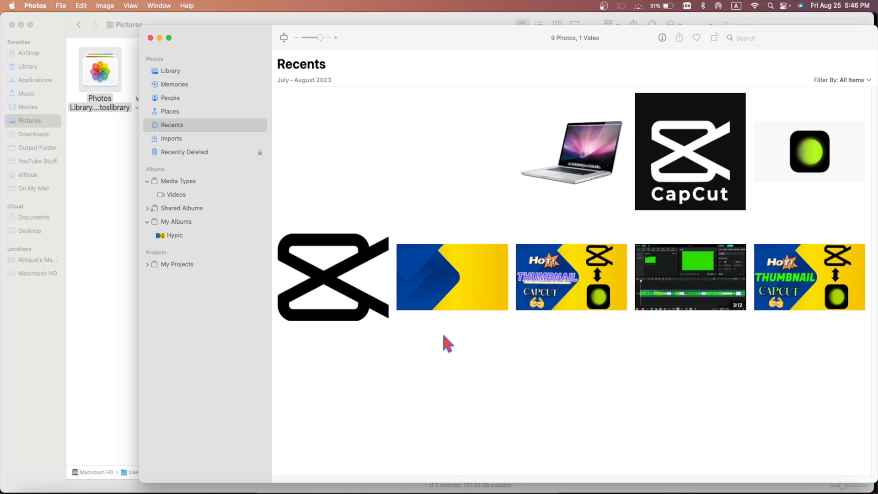
mouse_move(320, 256)
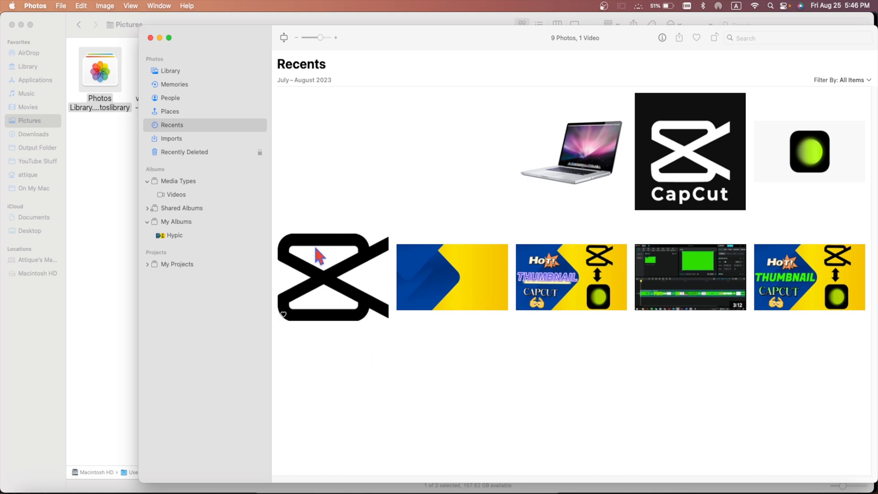
mouse_move(436, 223)
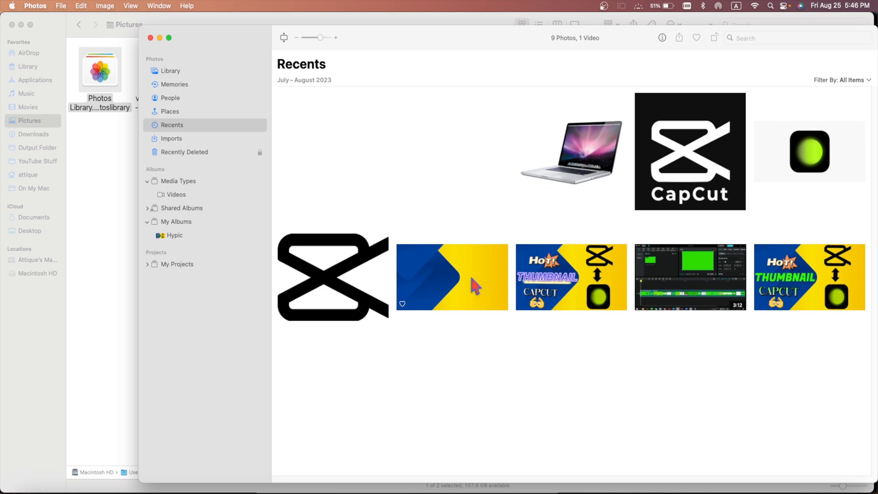
mouse_move(465, 289)
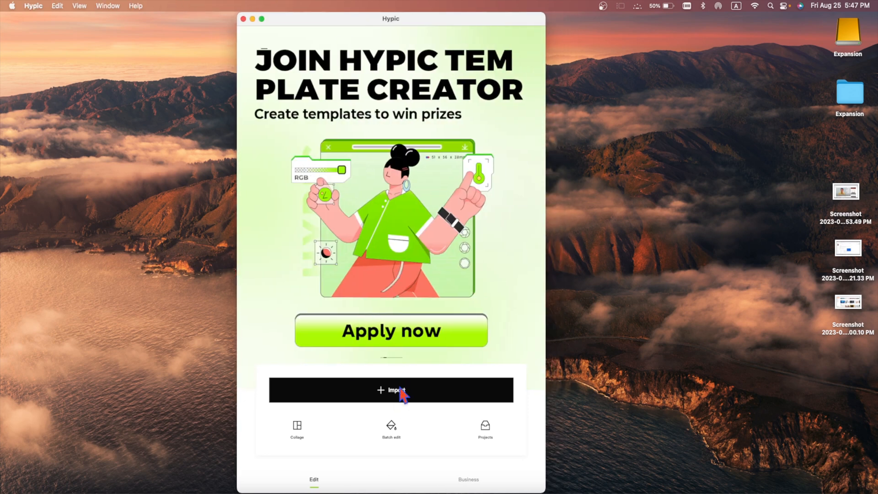
Import the blue-and-yellow background image from Recents into Hypic's editor.
left_click(391, 390)
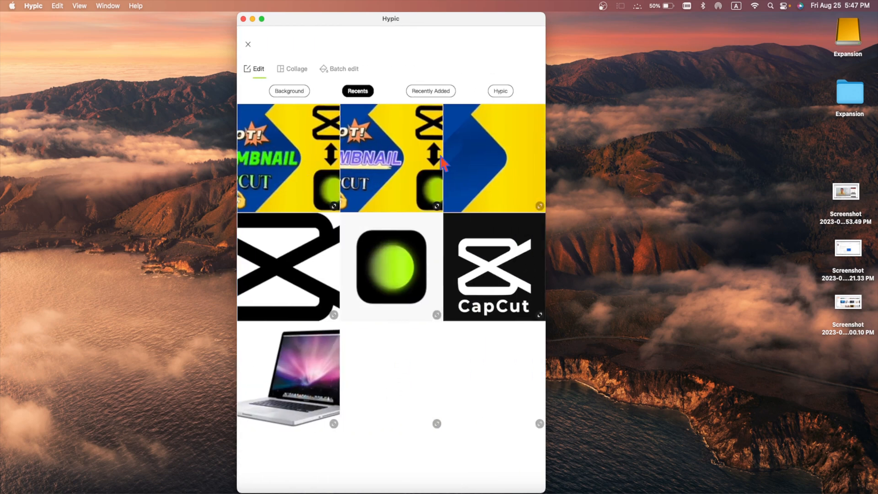
mouse_move(353, 145)
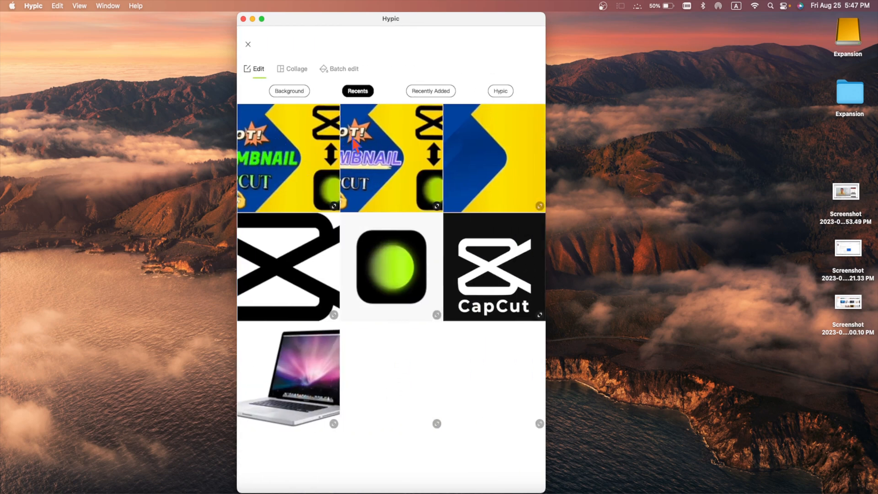
left_click(493, 157)
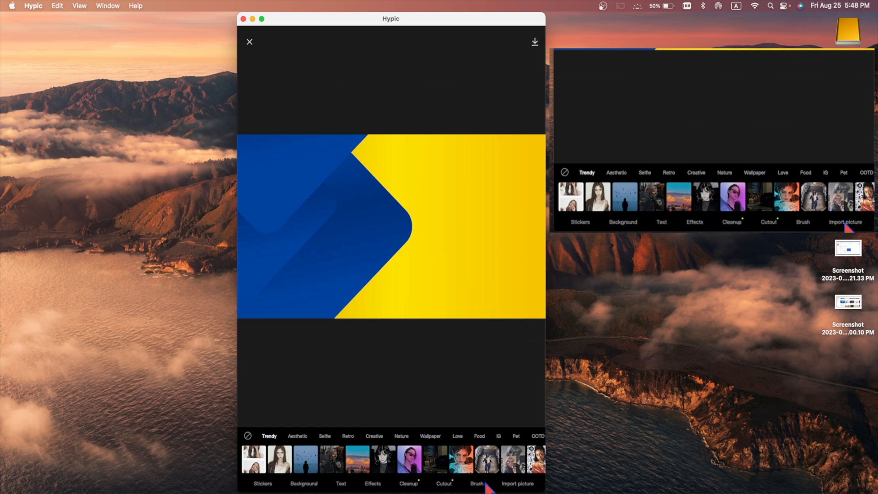
Add the cut-out black CapCut logo and the green Hypic logo onto the canvas.
left_click(517, 484)
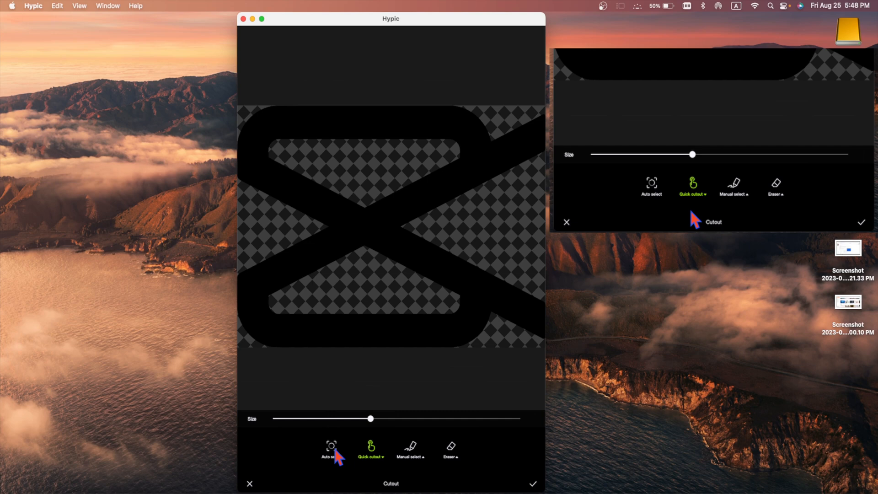
mouse_move(416, 462)
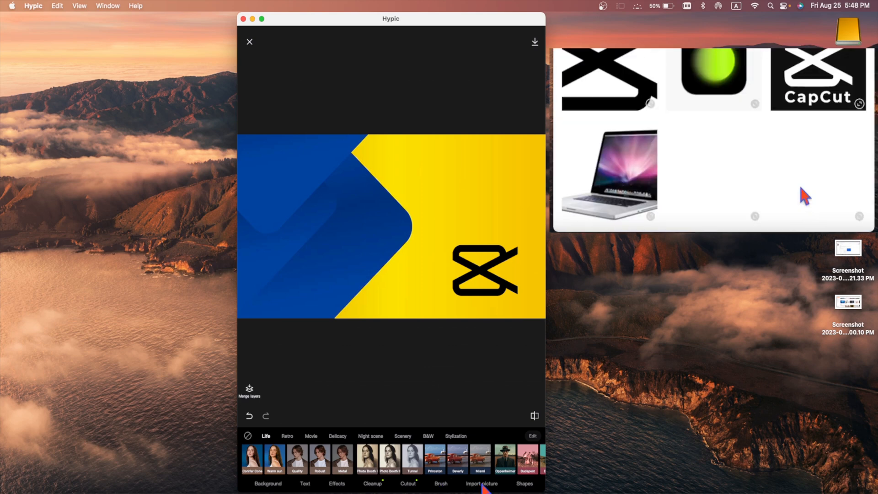
left_click(481, 484)
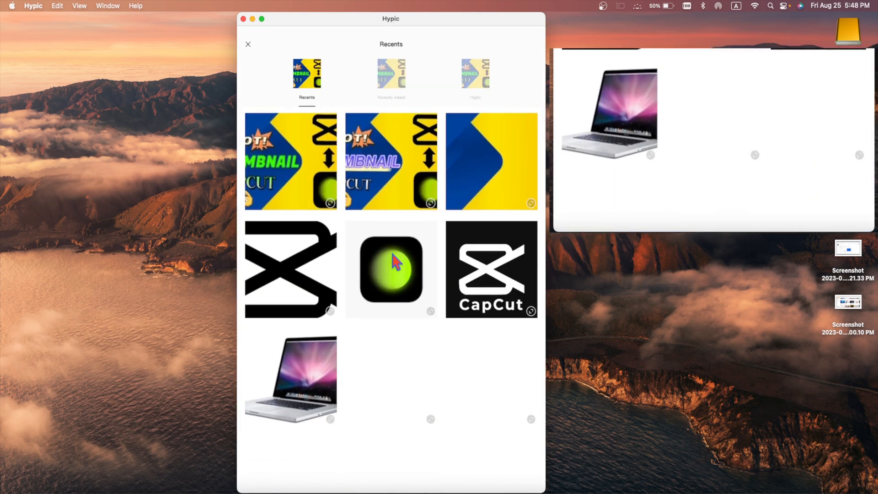
double_click(391, 269)
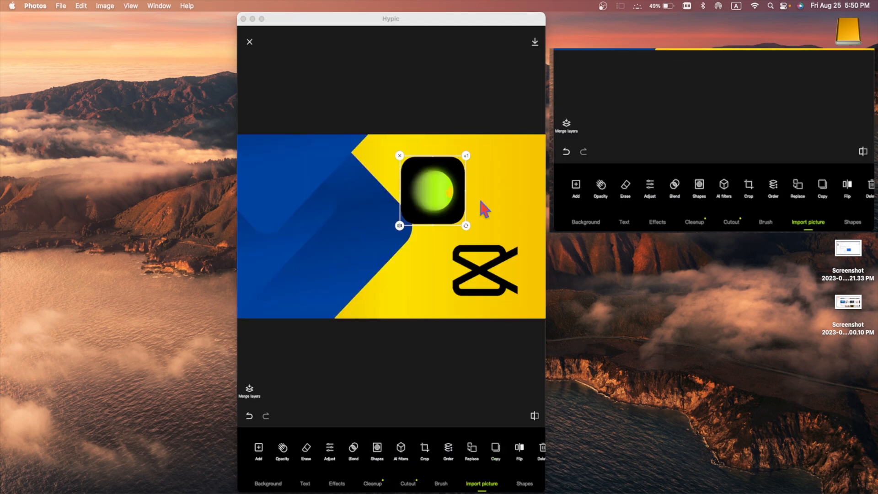
mouse_move(443, 219)
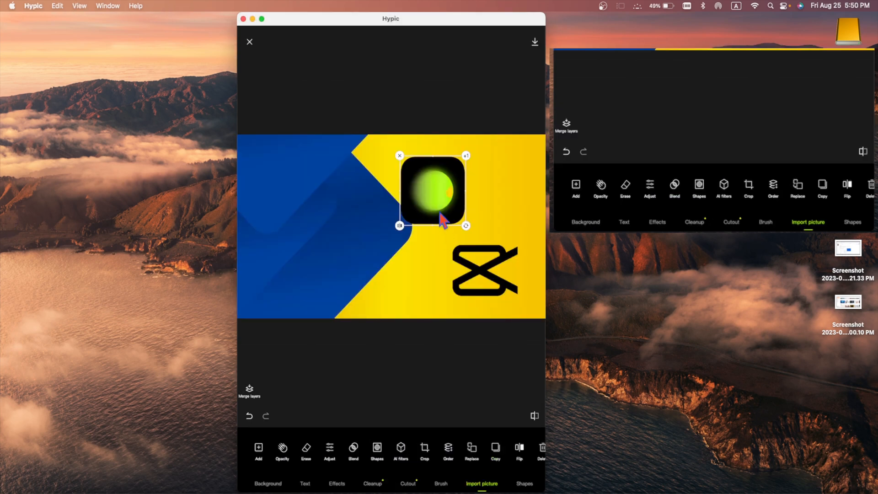
Place the CapCut logo above the green Hypic logo on the yellow side, then deselect.
left_click_drag(432, 191, 432, 269)
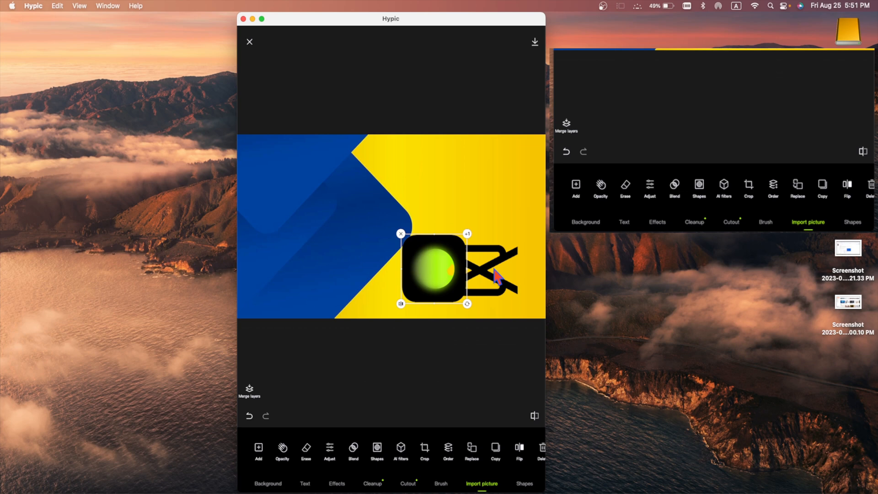
left_click_drag(432, 269, 496, 179)
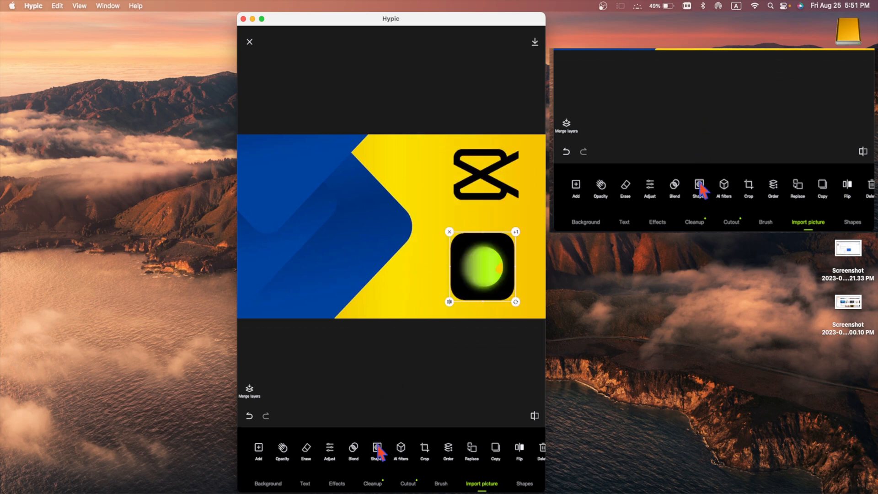
left_click(377, 451)
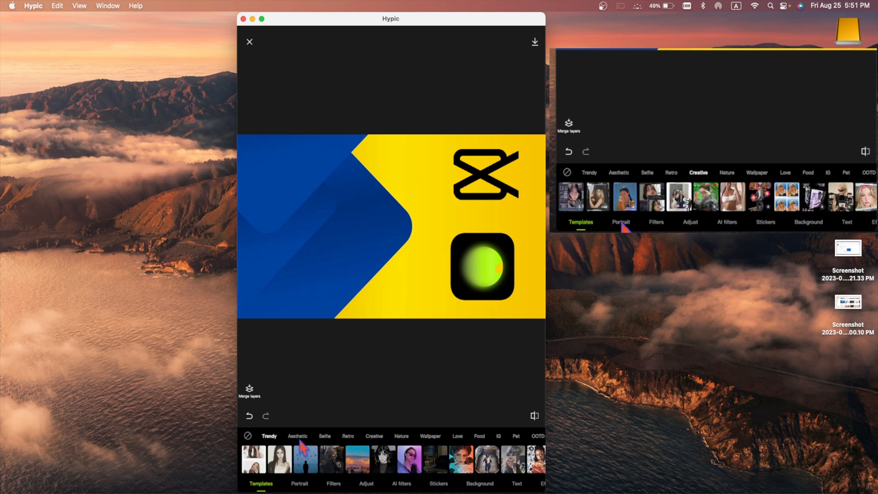
Browse the filter presets without applying one, then select the green Hypic logo layer.
left_click(300, 483)
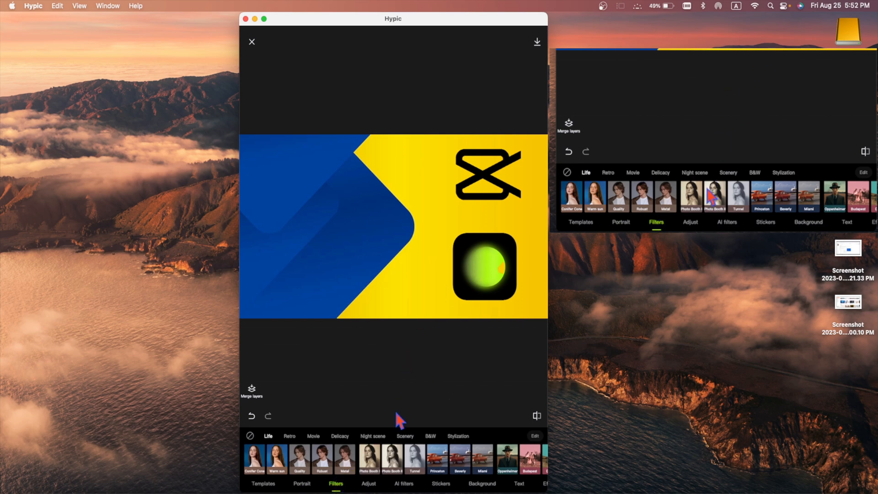
mouse_move(773, 59)
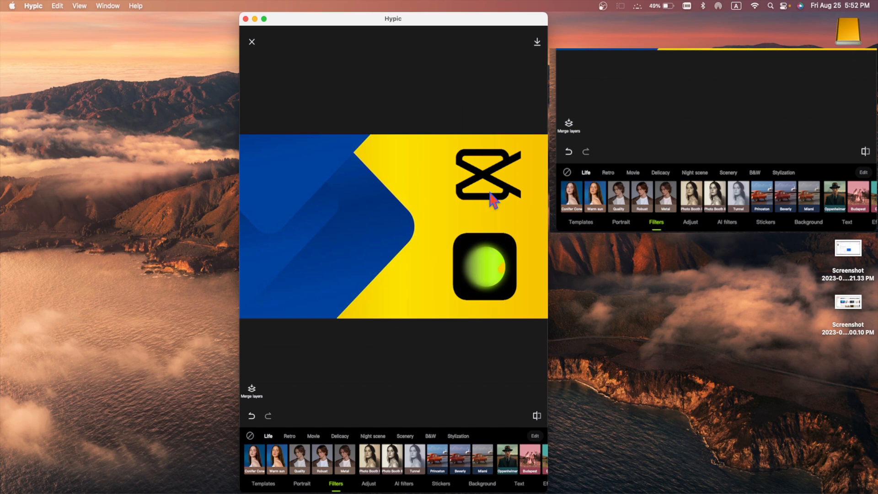
left_click(484, 266)
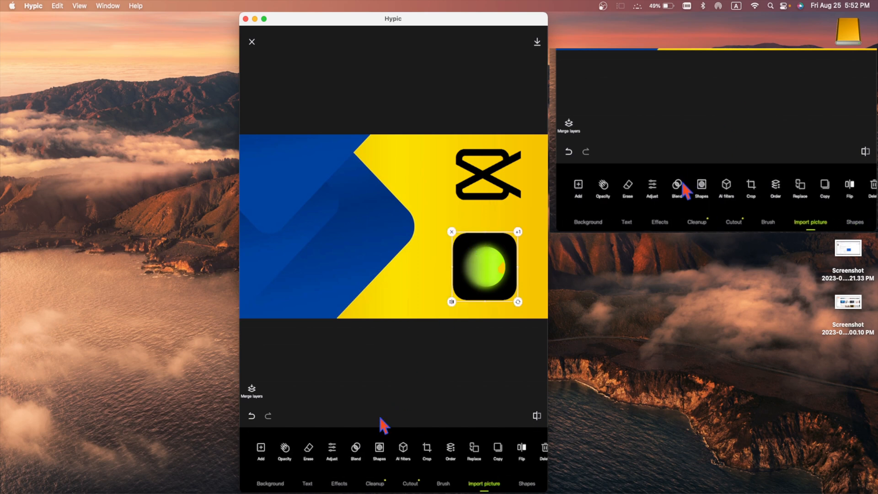
mouse_move(422, 487)
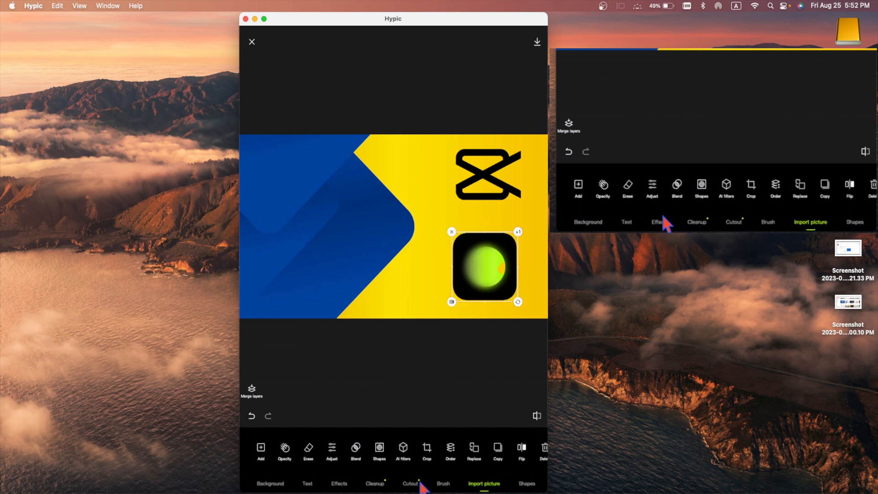
Drop the Hypic logo's brightness to minimum in Adjust.
left_click(331, 451)
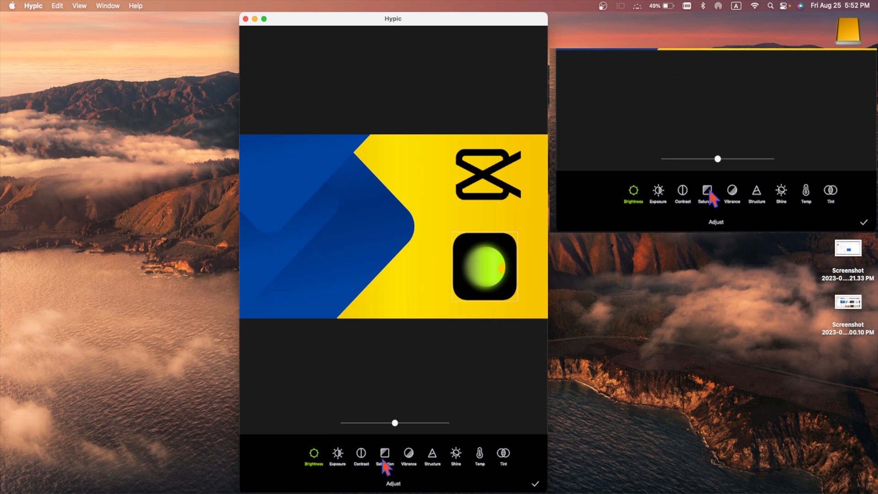
left_click_drag(395, 423, 448, 423)
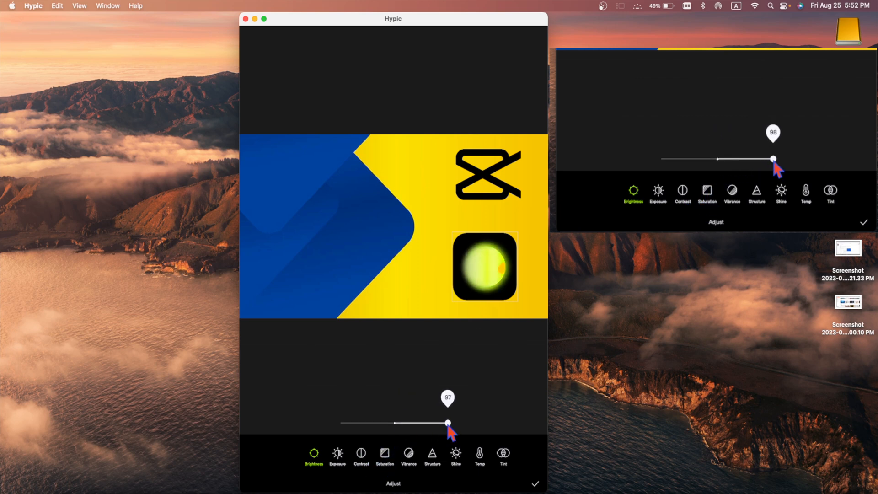
left_click_drag(448, 424, 340, 424)
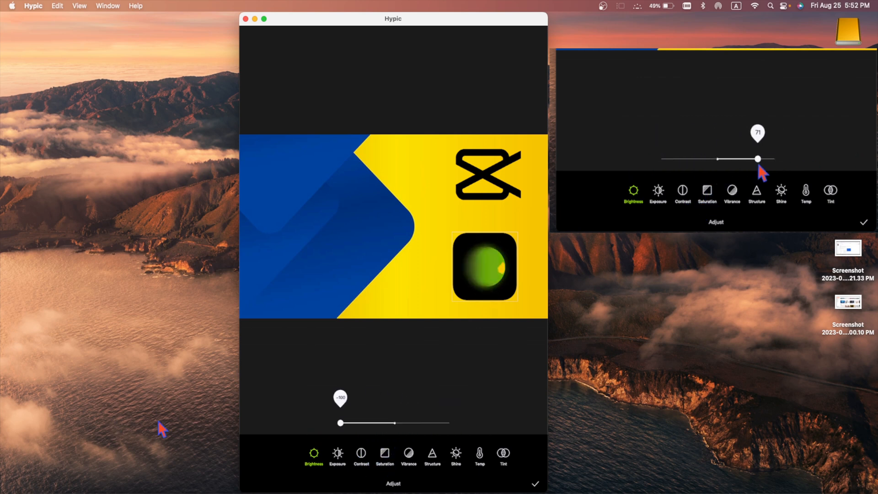
Push the logo's shine to maximum and cool its colour temperature, then fine-tune it.
left_click(409, 451)
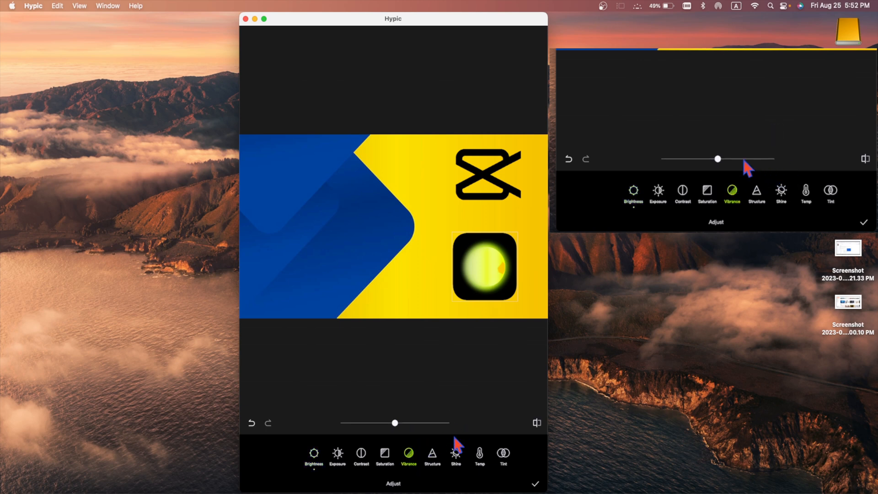
left_click(456, 453)
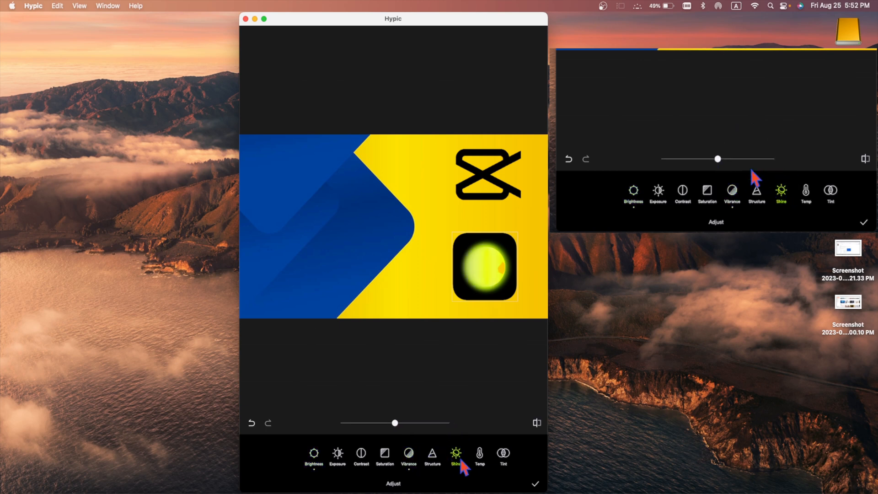
left_click_drag(394, 423, 449, 422)
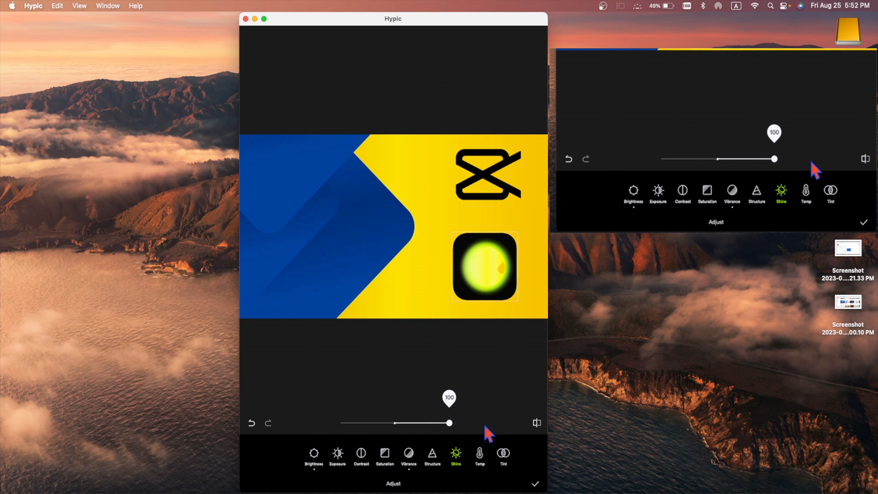
left_click_drag(449, 423, 397, 423)
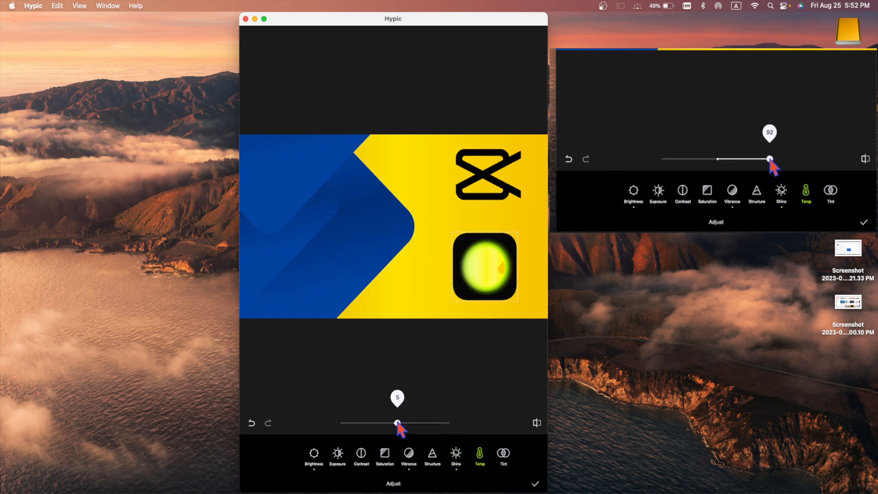
left_click_drag(398, 424, 340, 424)
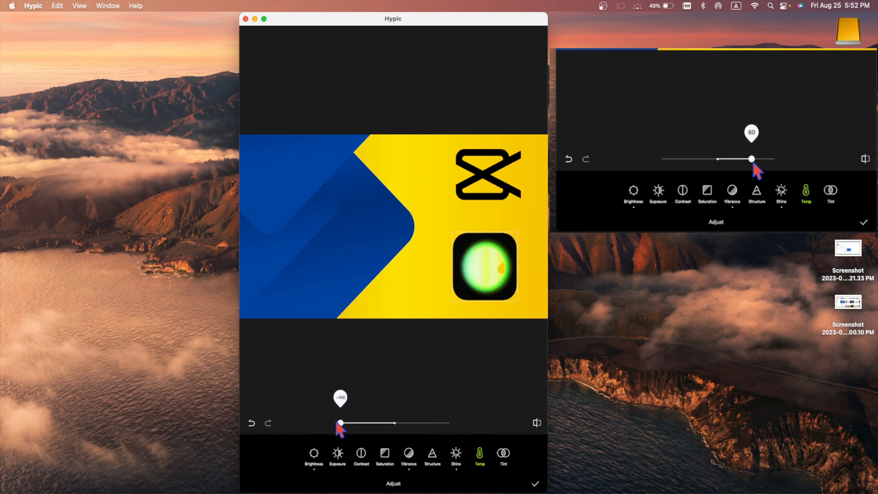
left_click_drag(340, 423, 423, 424)
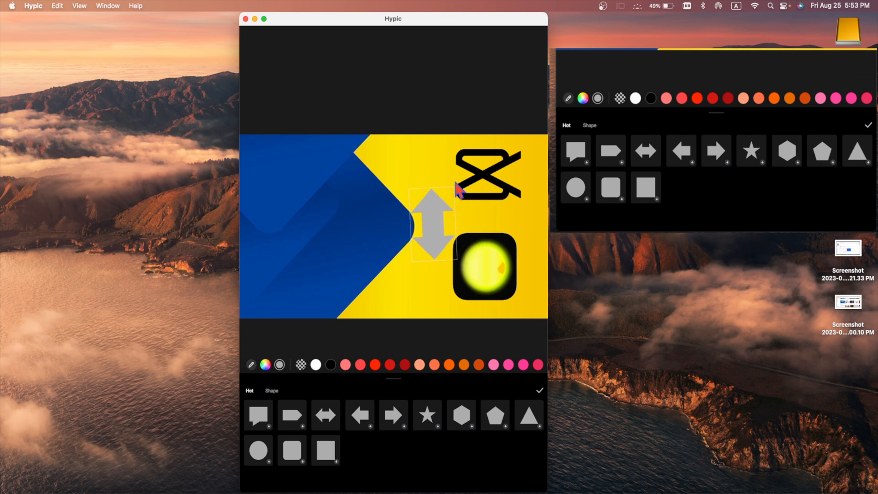
Shrink the double arrow so it fits between the CapCut and Hypic logos.
left_click_drag(431, 224, 487, 219)
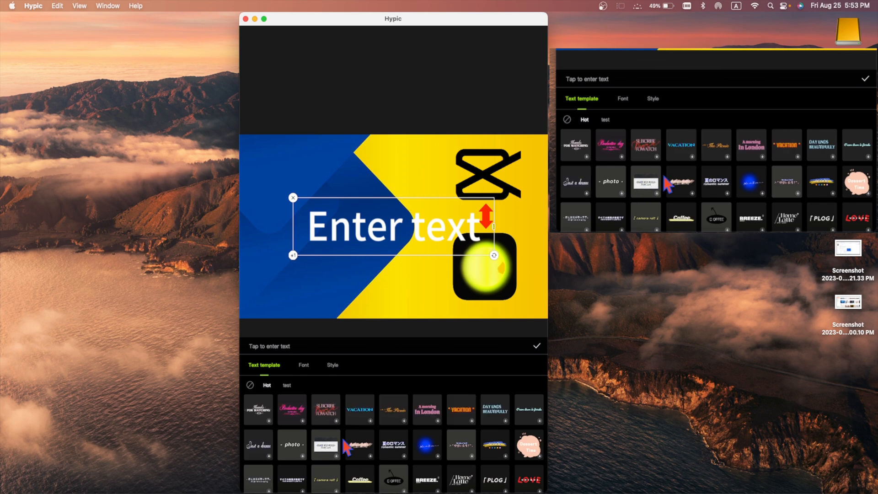
Add the Hot! badge template and type THUMBNAIL into the new text box.
left_click(304, 365)
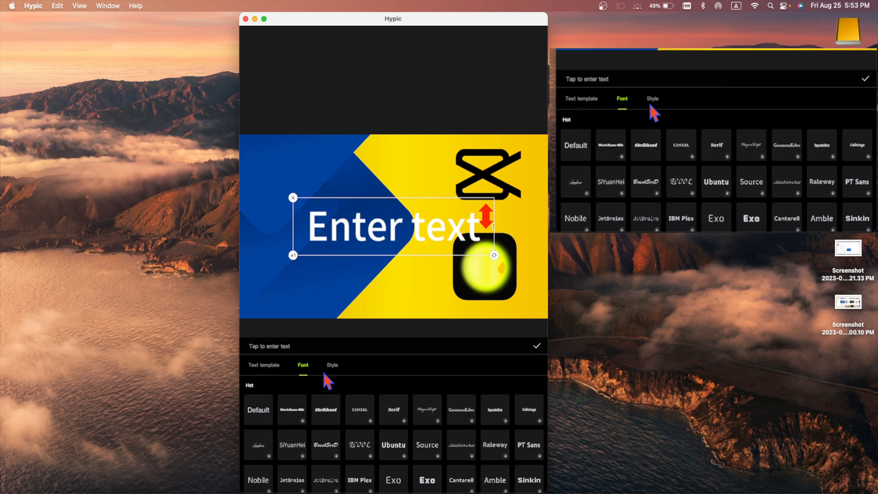
left_click(333, 365)
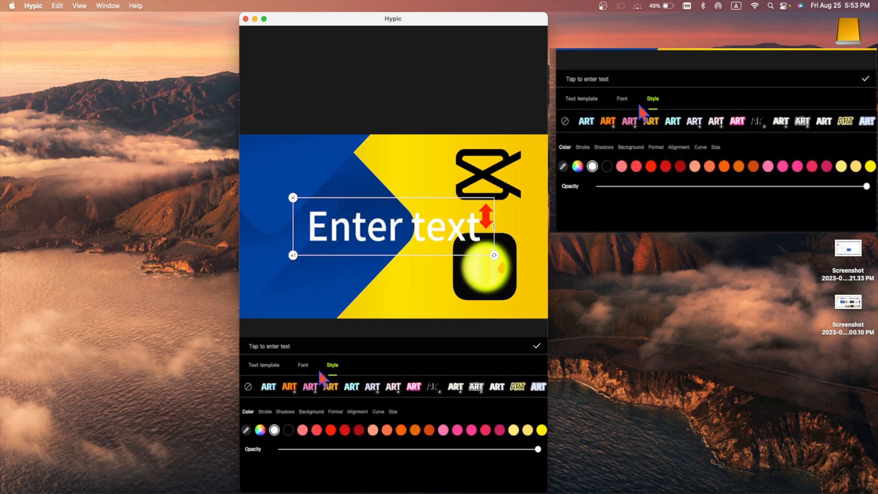
left_click(581, 99)
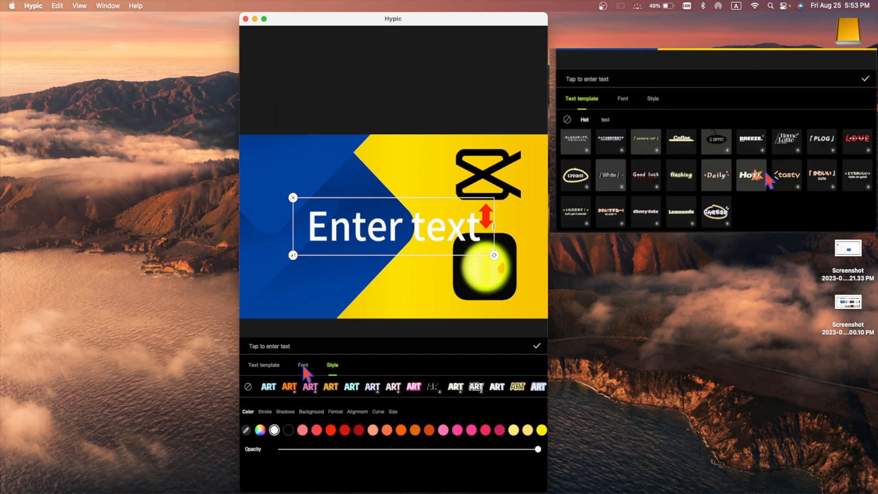
left_click(751, 174)
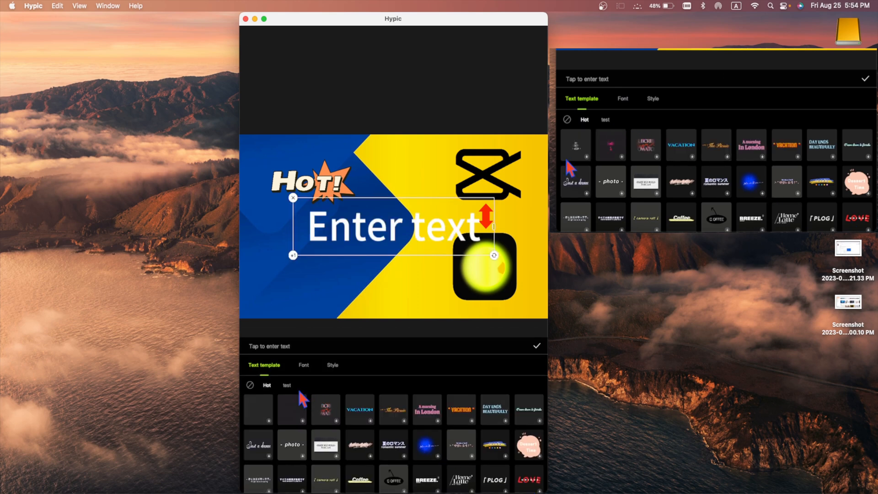
type("THUMBNAIL")
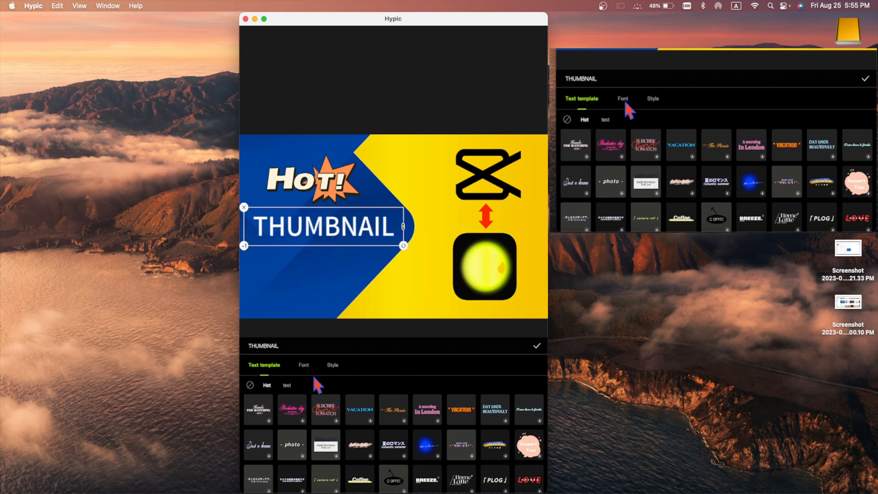
Give THUMBNAIL bold Exo lettering with outlined styling and enlarge it across the blue side.
left_click(303, 364)
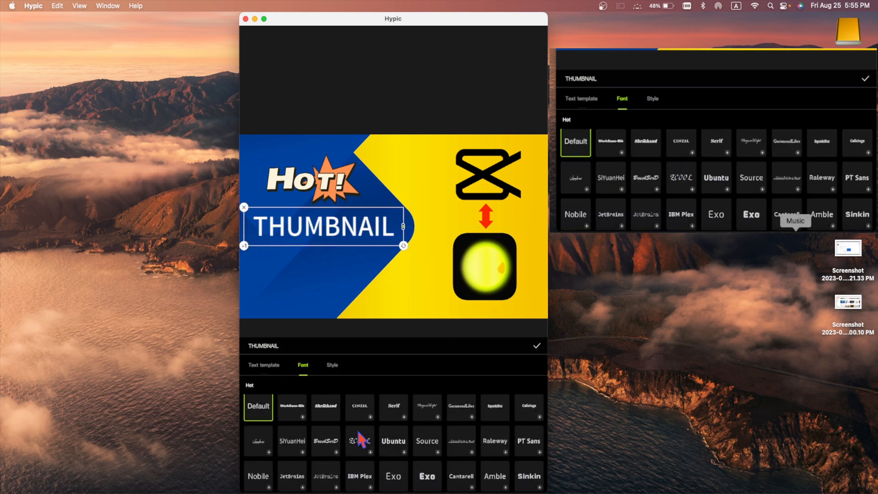
left_click(427, 476)
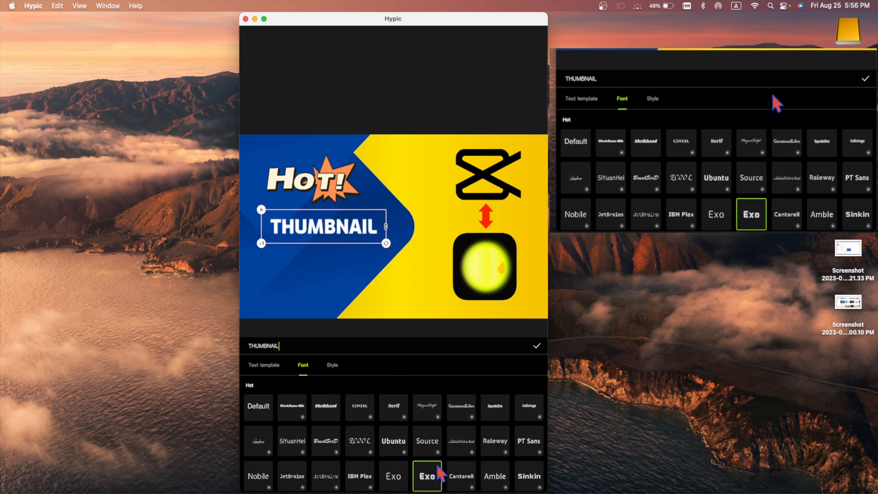
left_click(332, 364)
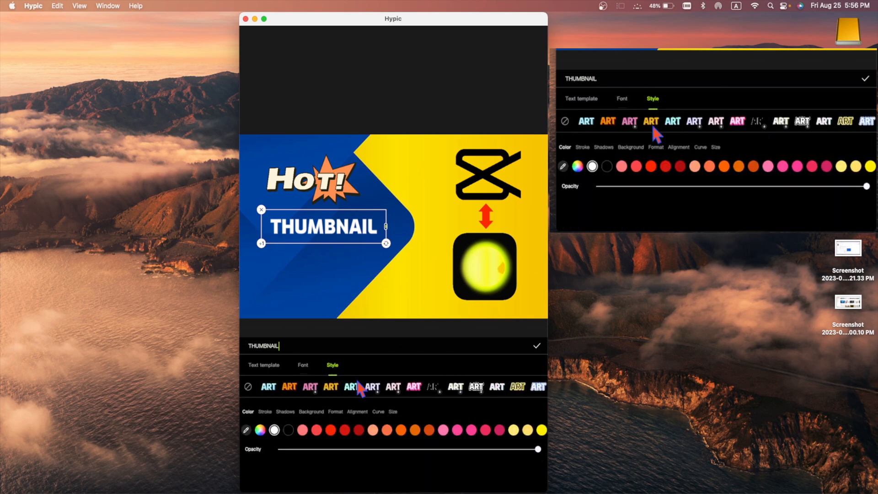
left_click(331, 431)
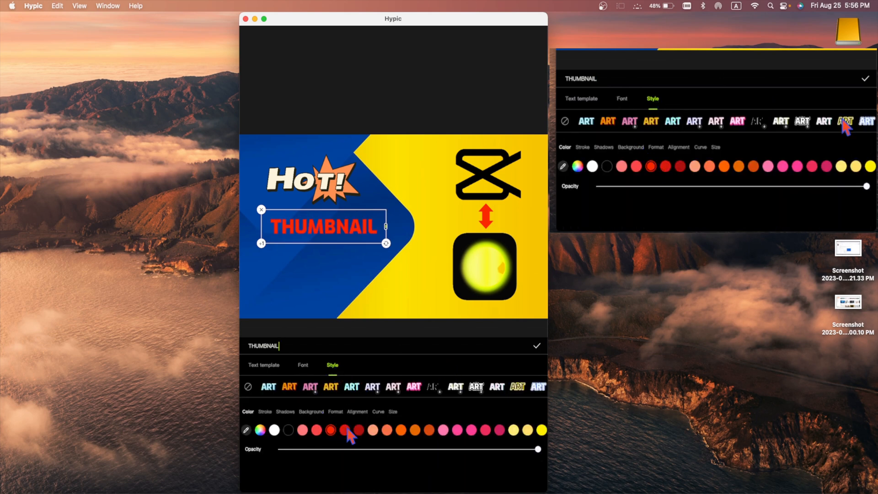
left_click(538, 387)
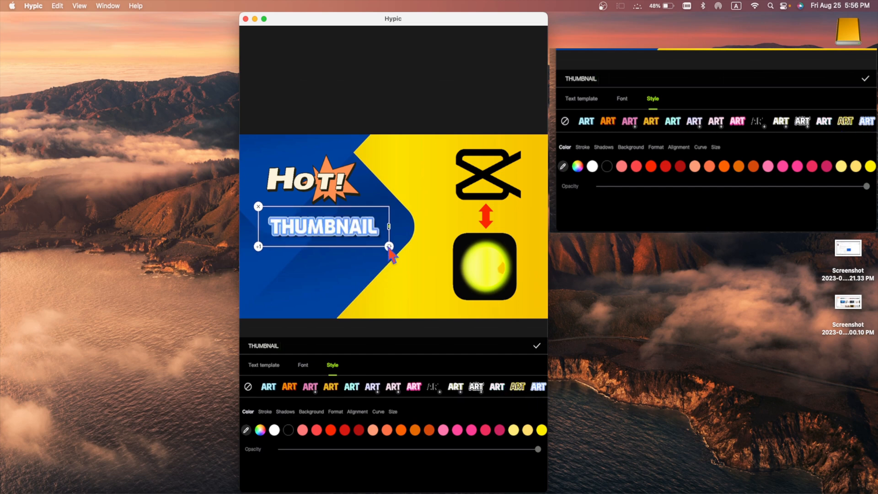
left_click_drag(390, 247, 416, 226)
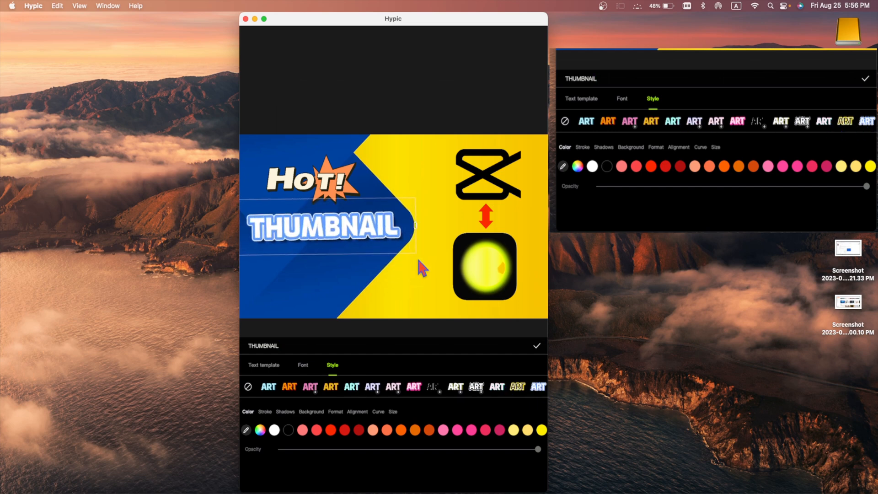
left_click(289, 387)
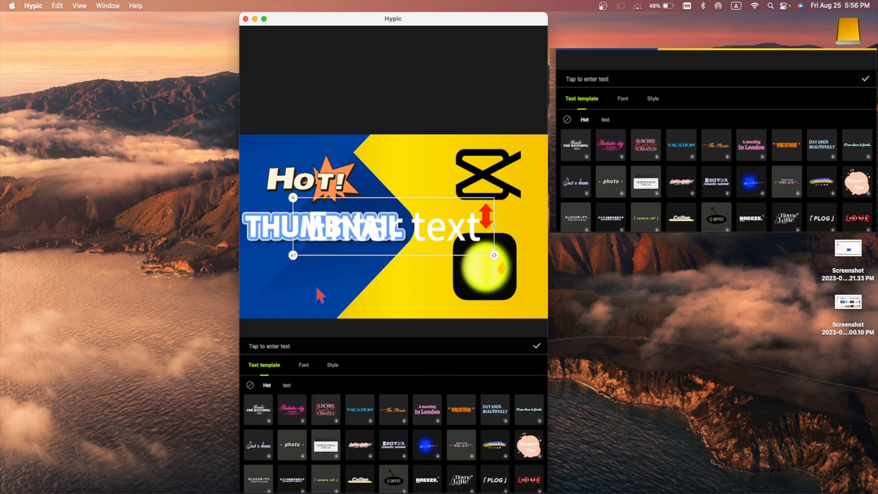
Type CAPCUT and apply the brown outlined ART style preset.
type("CAPCUT")
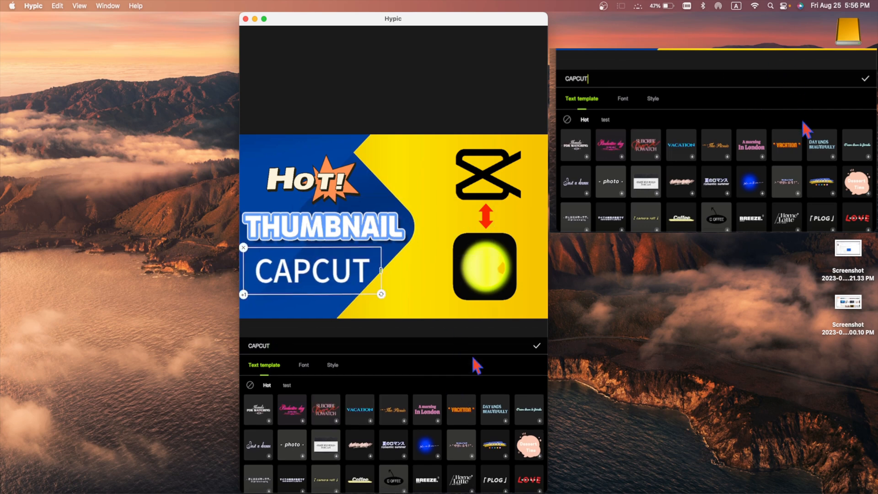
left_click(332, 365)
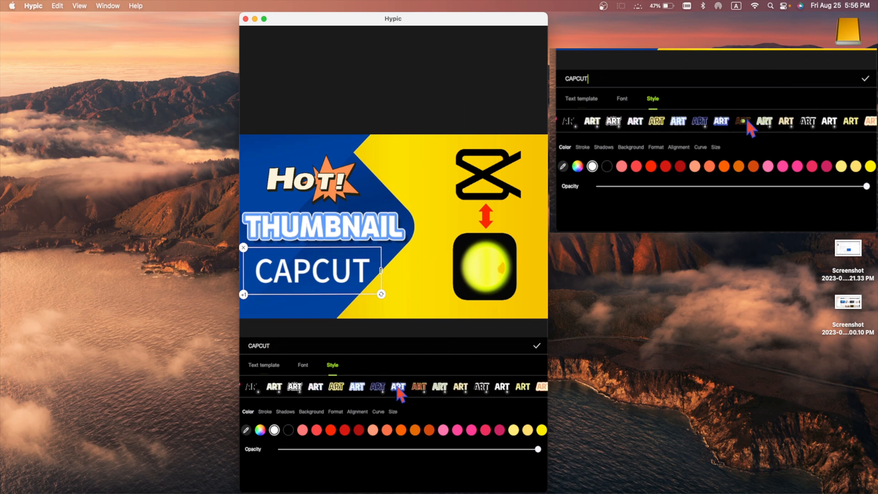
left_click(397, 386)
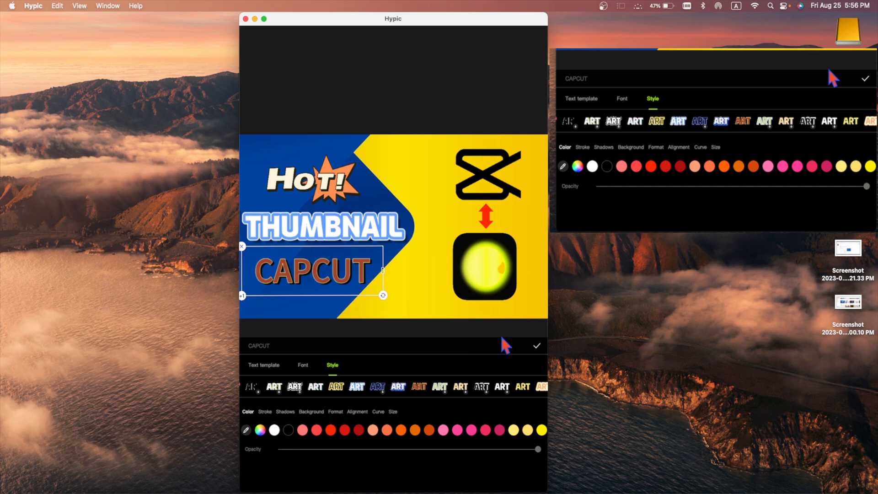
mouse_move(536, 347)
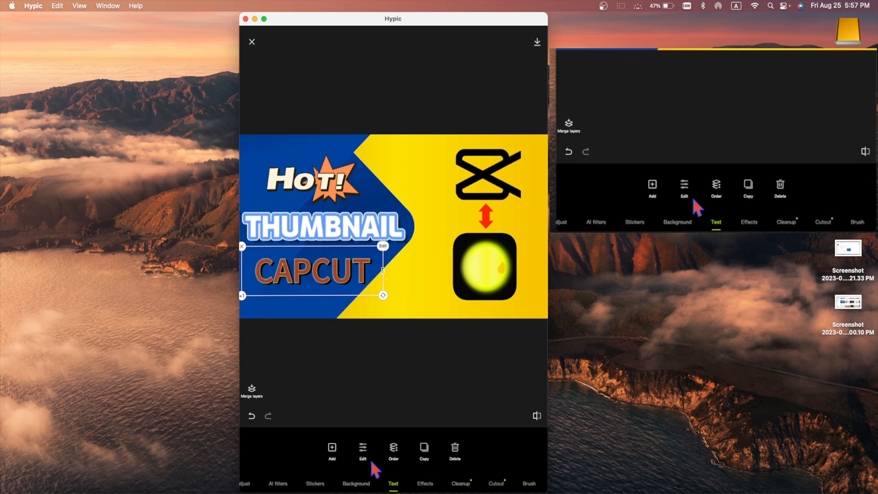
Confirm CAPCUT's styling and show its Top, Bottom, Move up and Move down options.
left_click(362, 450)
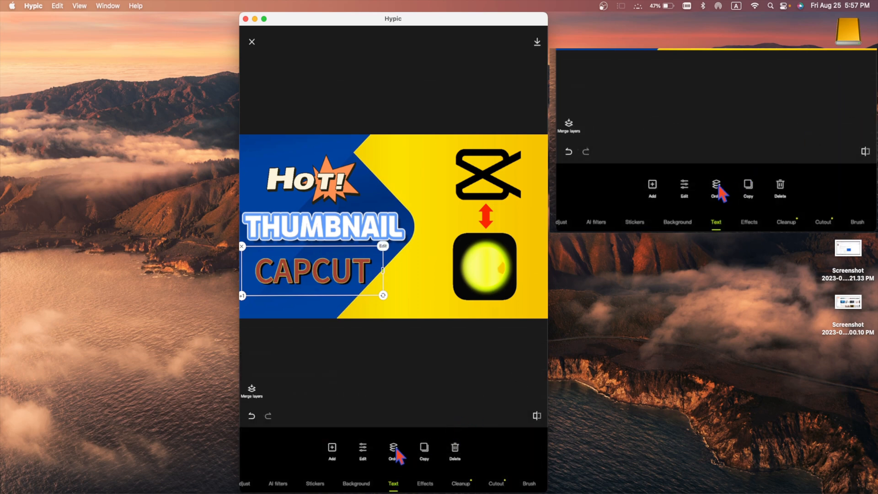
left_click(393, 451)
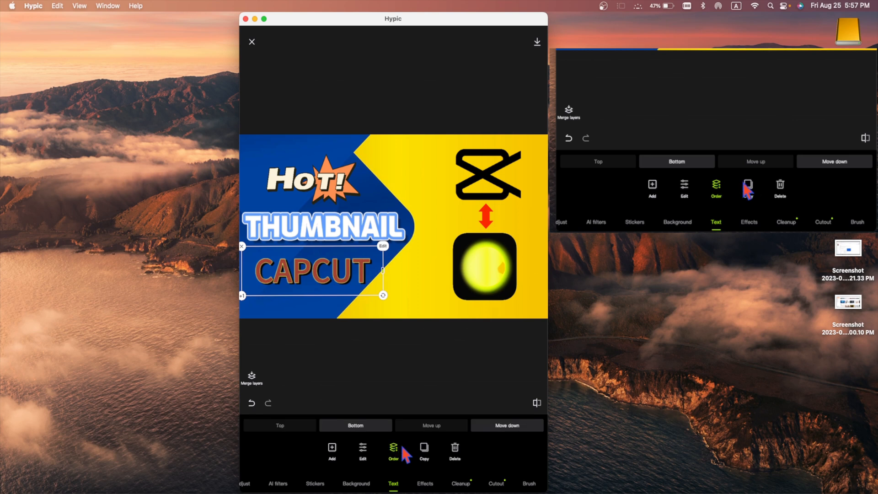
mouse_move(424, 452)
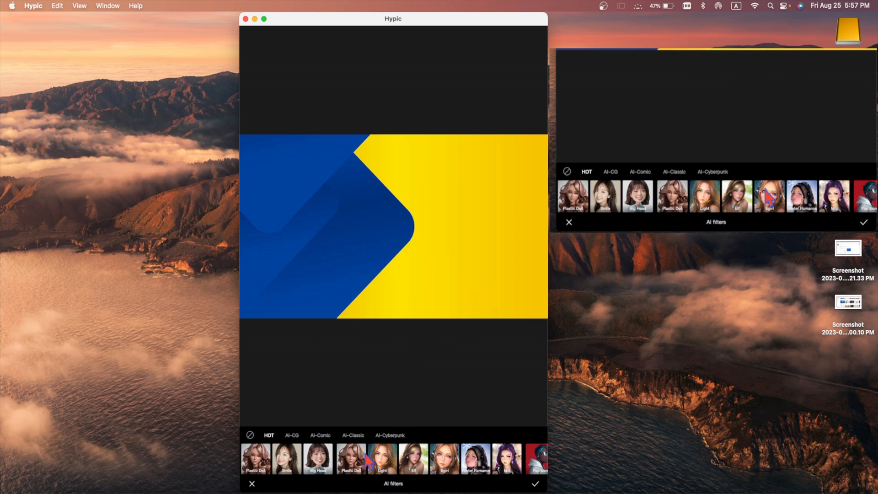
Apply an AI-Comic filter to the background and agree to the upload notice.
left_click(292, 435)
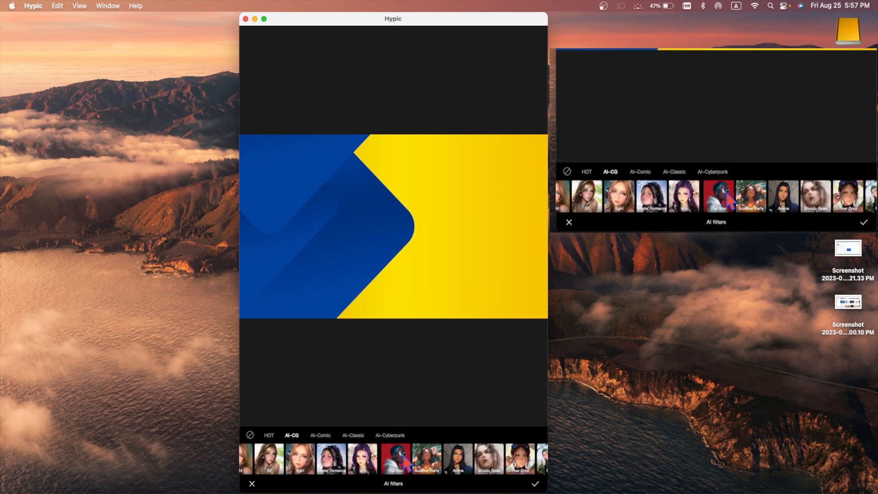
left_click(320, 435)
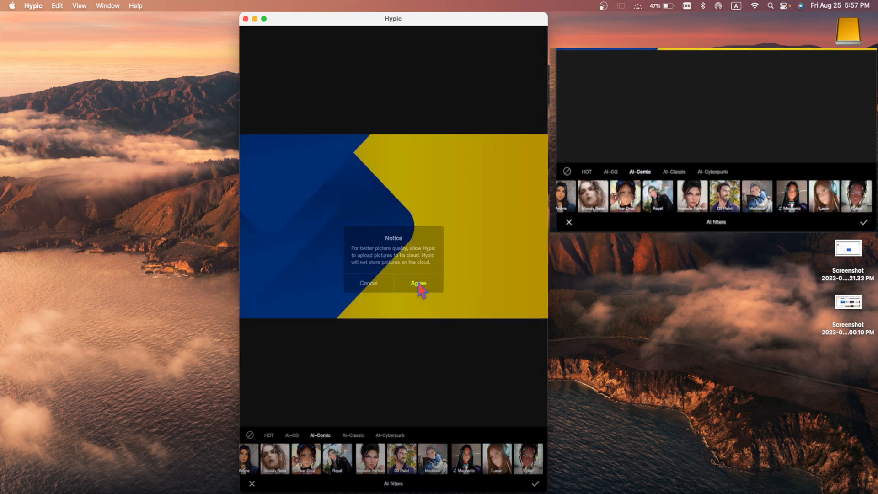
left_click(417, 282)
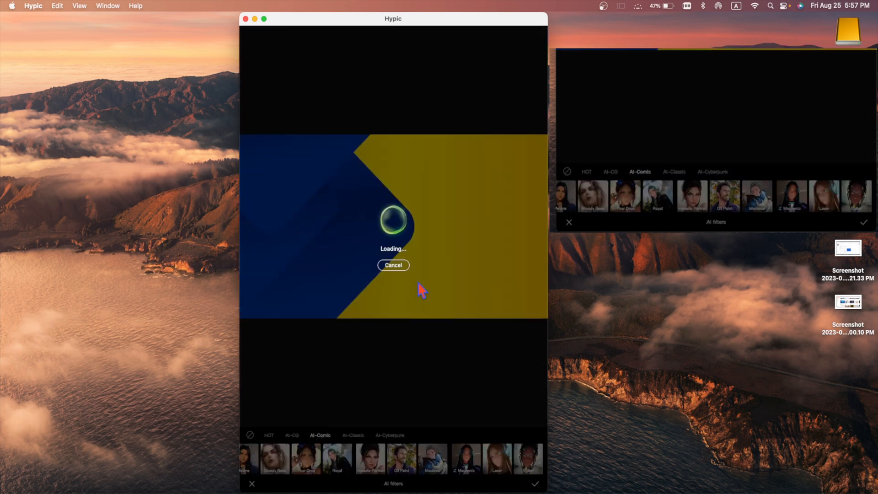
left_click(352, 435)
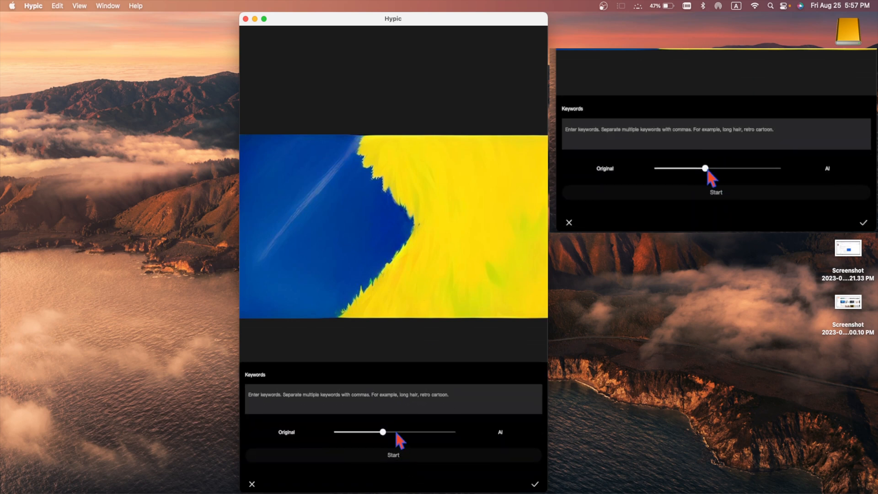
Lower the AI blend toward Original and enter keywords TABLE, CHAIR, LAMP, ULTA HD, STUDIO ROOM.
left_click_drag(383, 432, 348, 432)
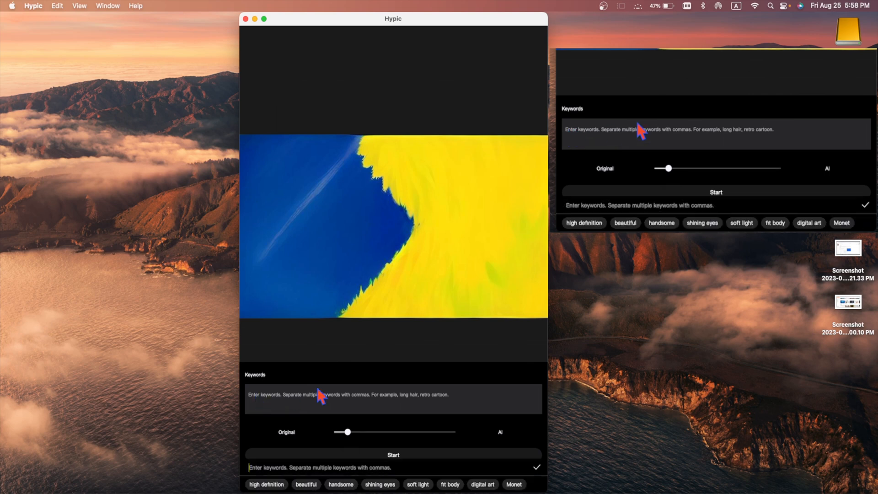
type("TABLE, CHAIR,")
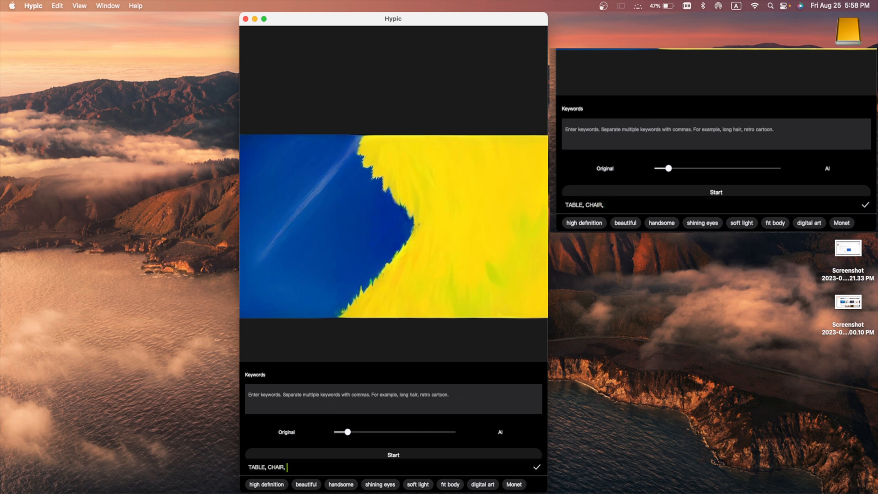
type("LAMP, ULTA HD, S")
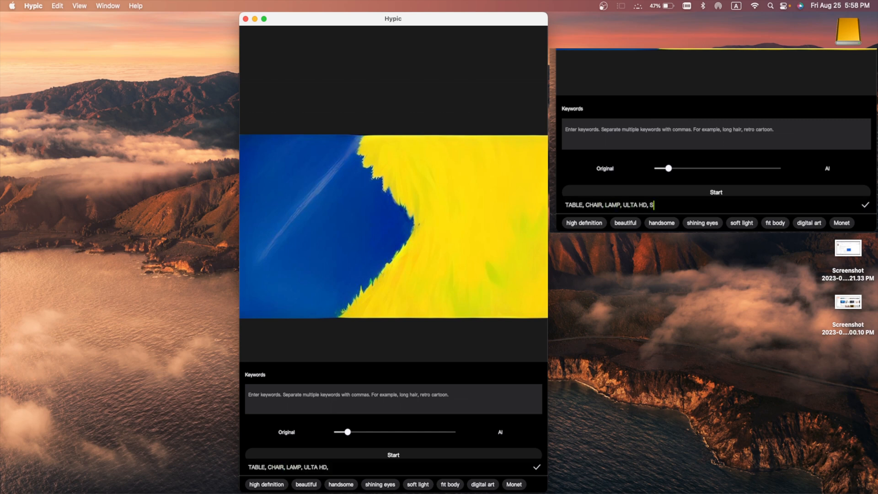
type("STUDIO ROOM")
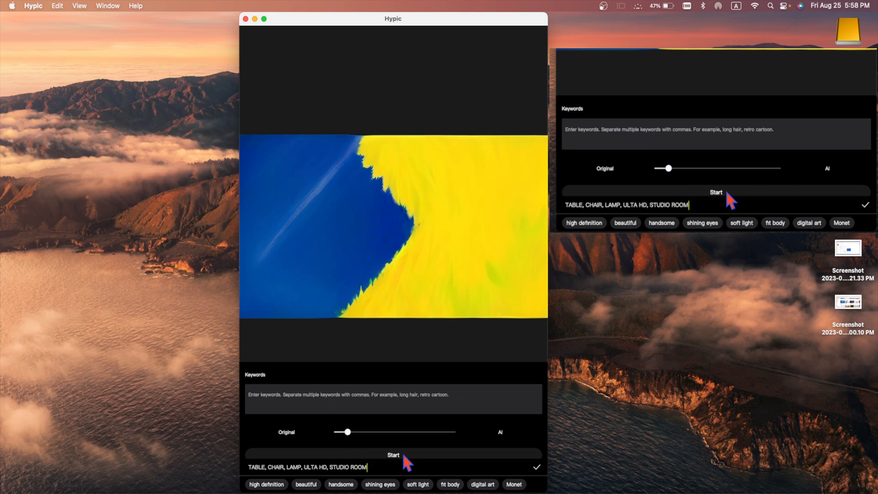
Generate the AI-Comic background from the keywords, then regenerate it.
left_click(393, 455)
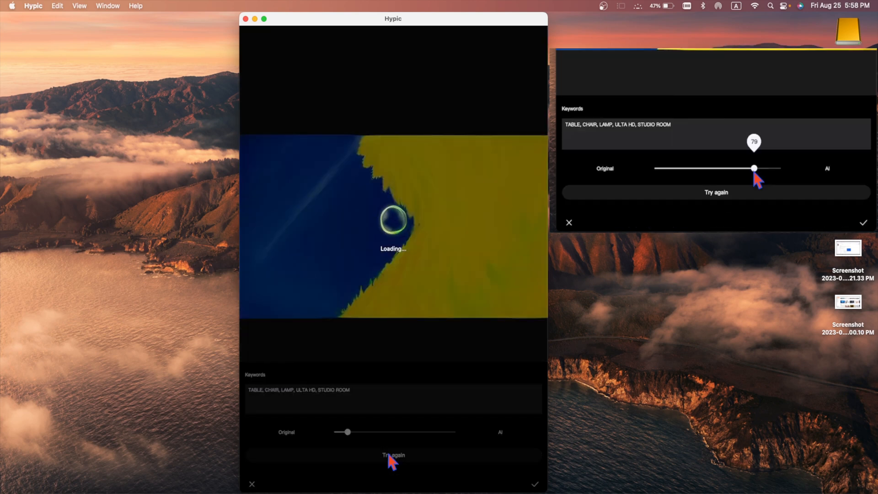
left_click(394, 454)
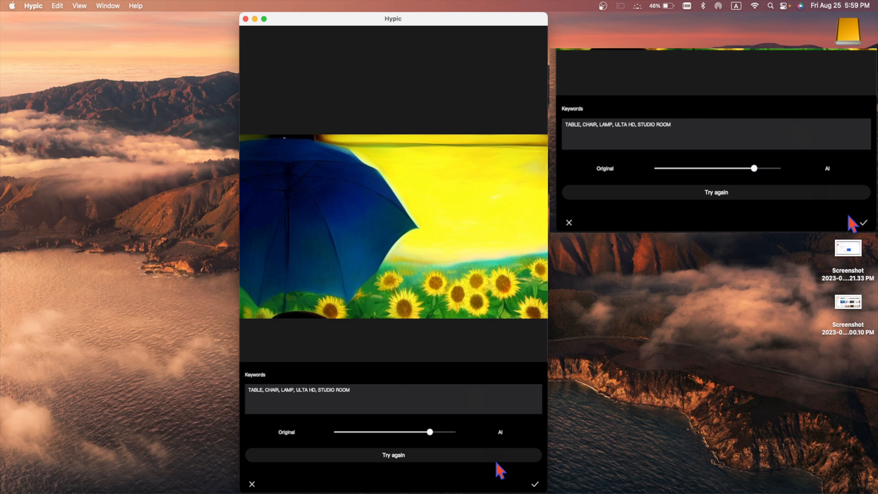
mouse_move(226, 467)
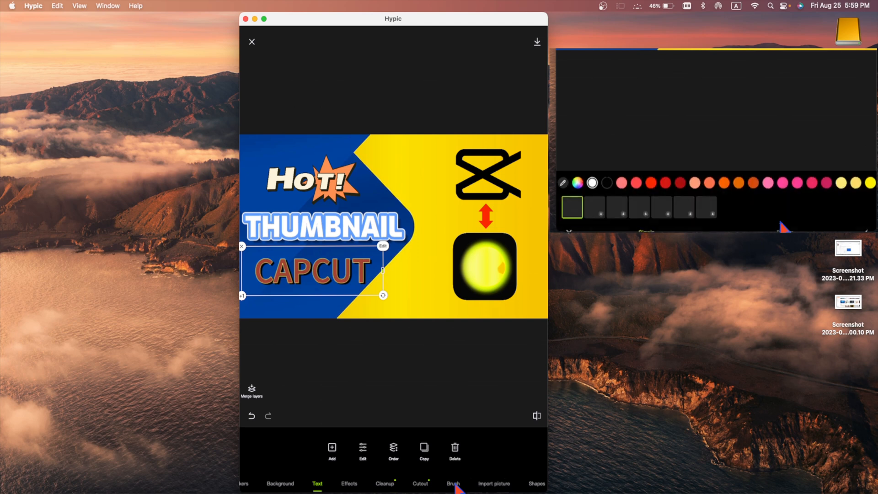
Browse filter presets from the bottom toolbar, then show the Creative template category.
left_click(453, 483)
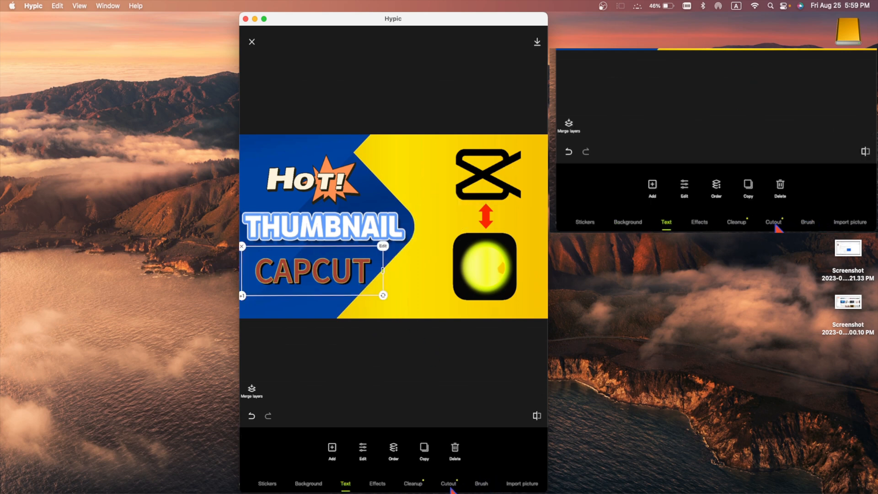
left_click(449, 483)
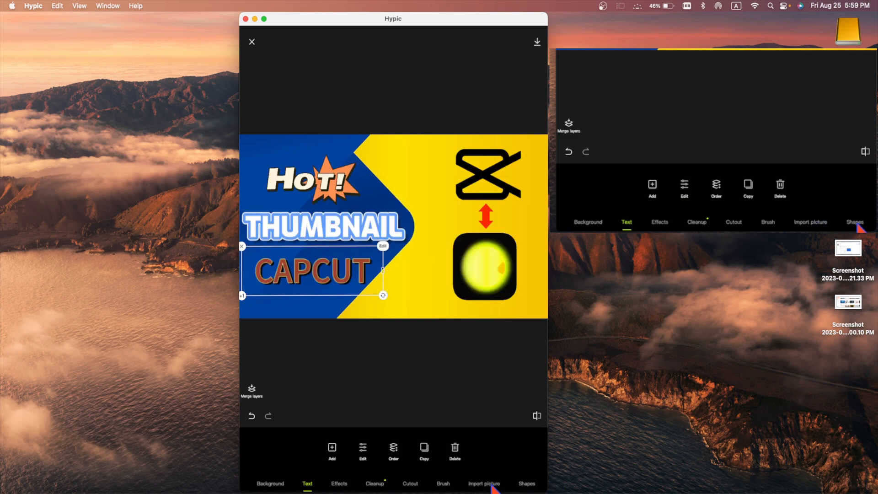
left_click(526, 484)
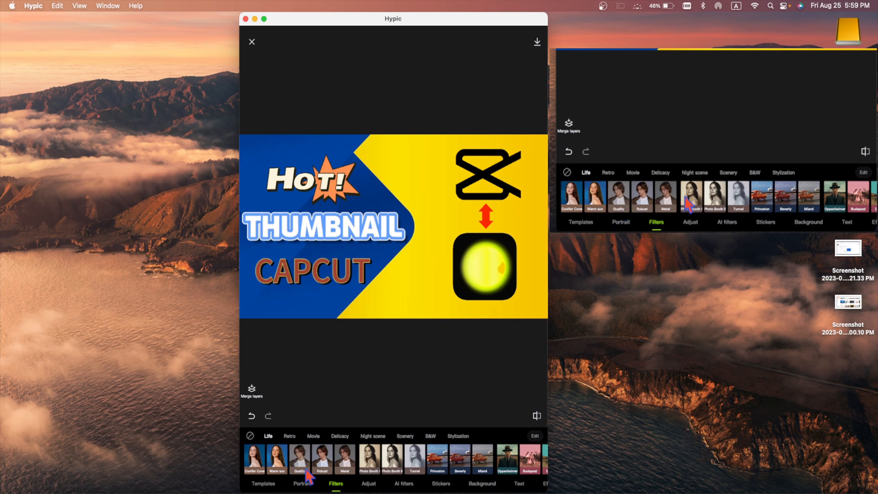
left_click(580, 222)
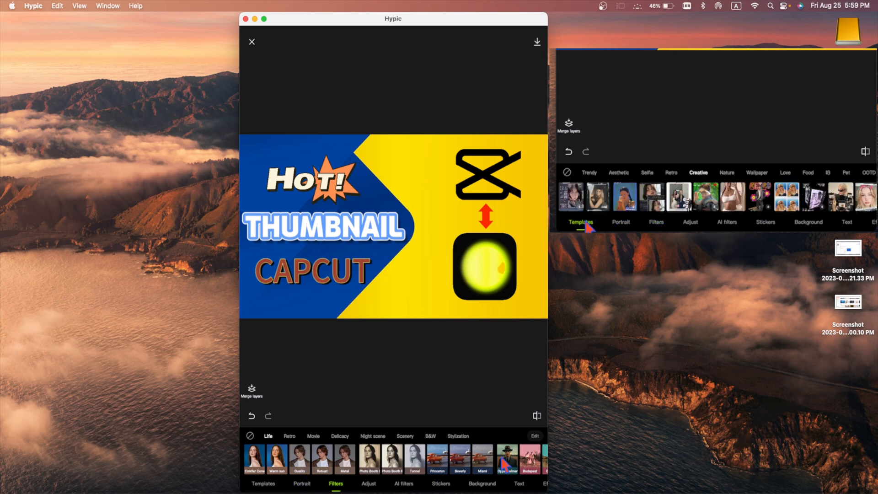
left_click(264, 484)
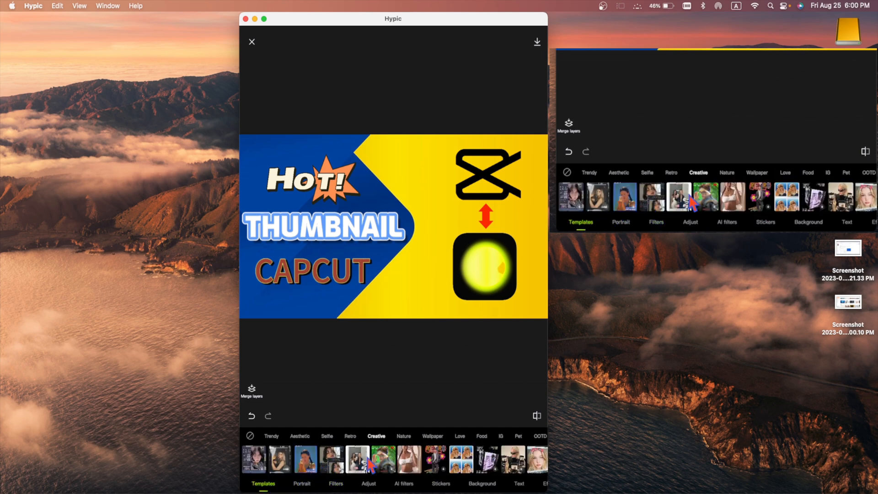